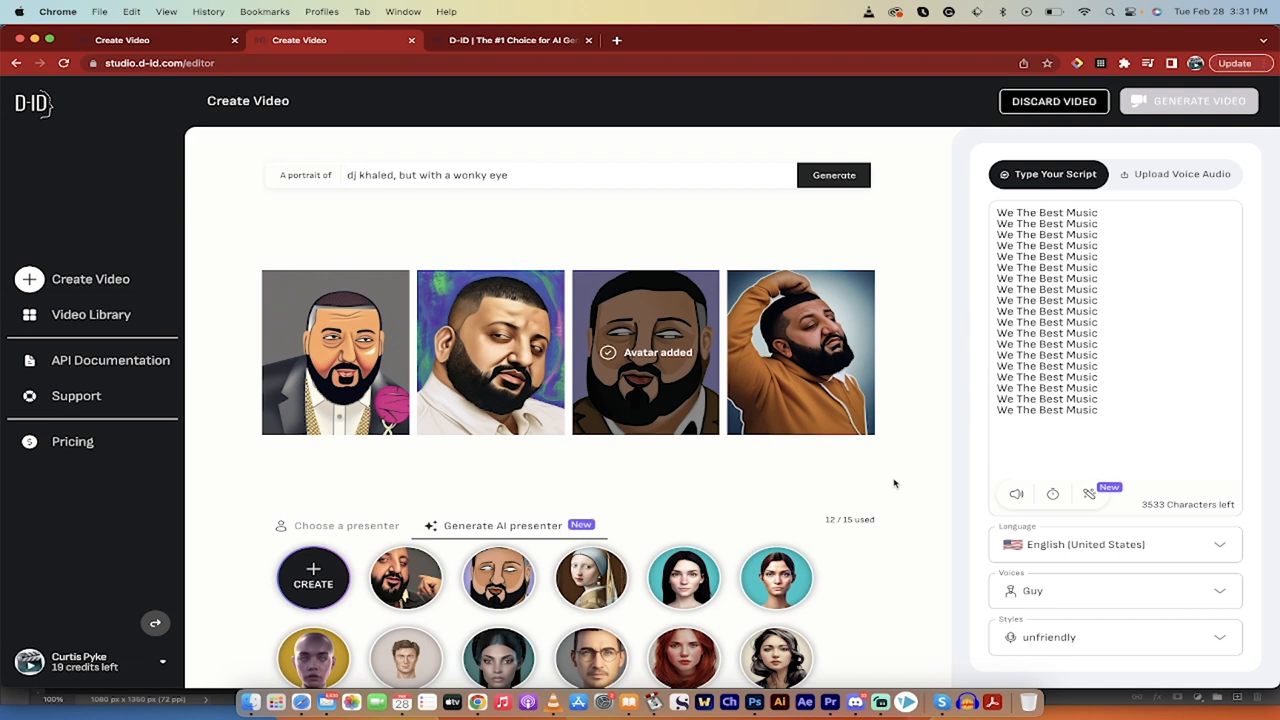
pyautogui.moveTo(896, 432)
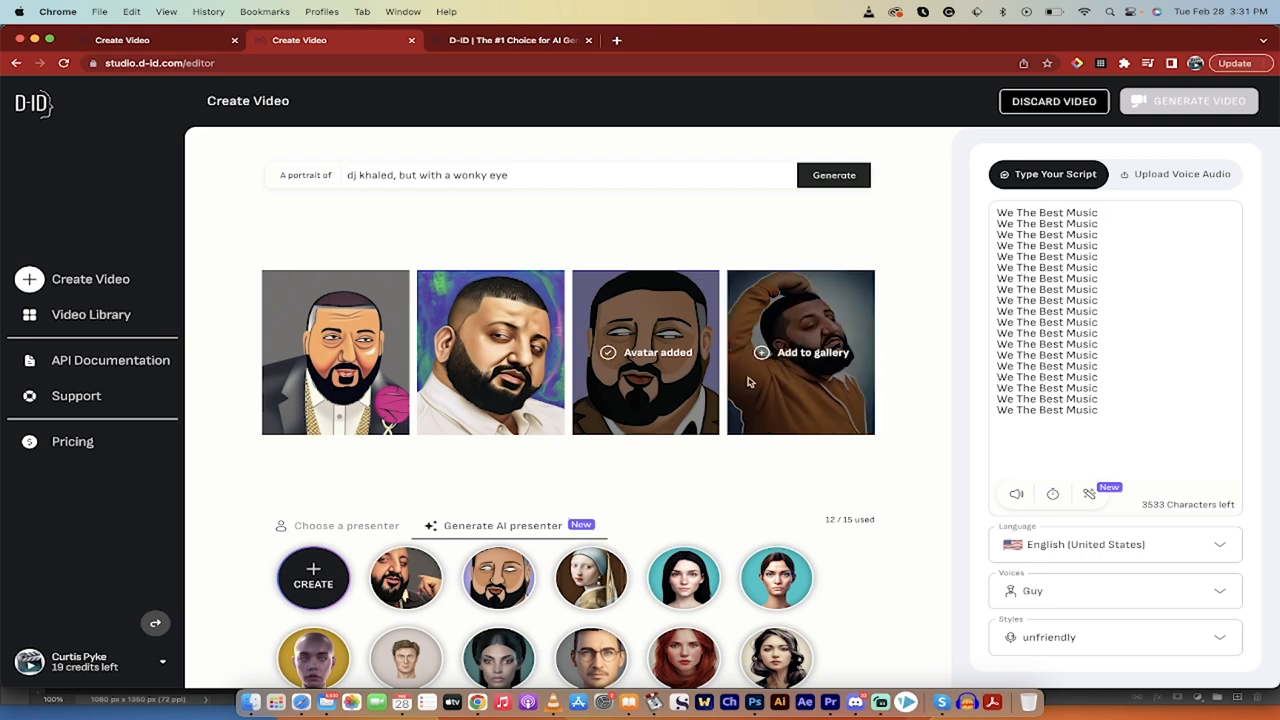
pyautogui.moveTo(930, 370)
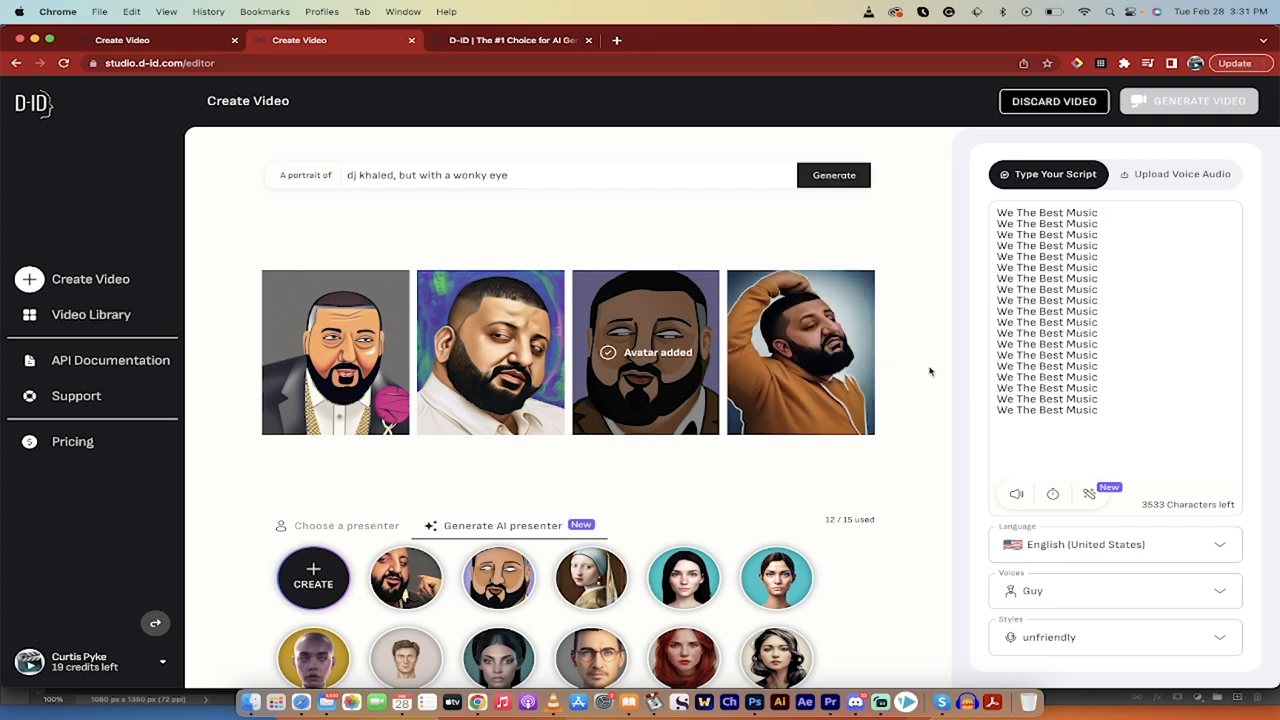
pyautogui.moveTo(544, 244)
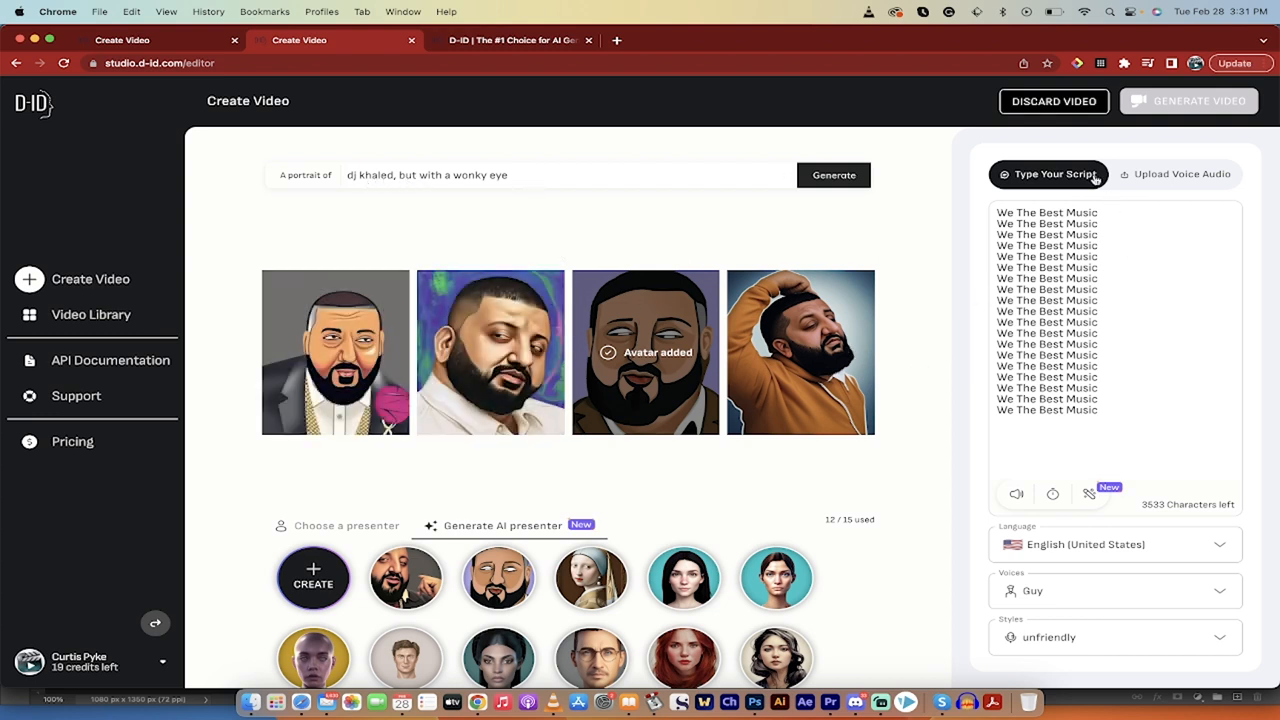
pyautogui.moveTo(1110, 424)
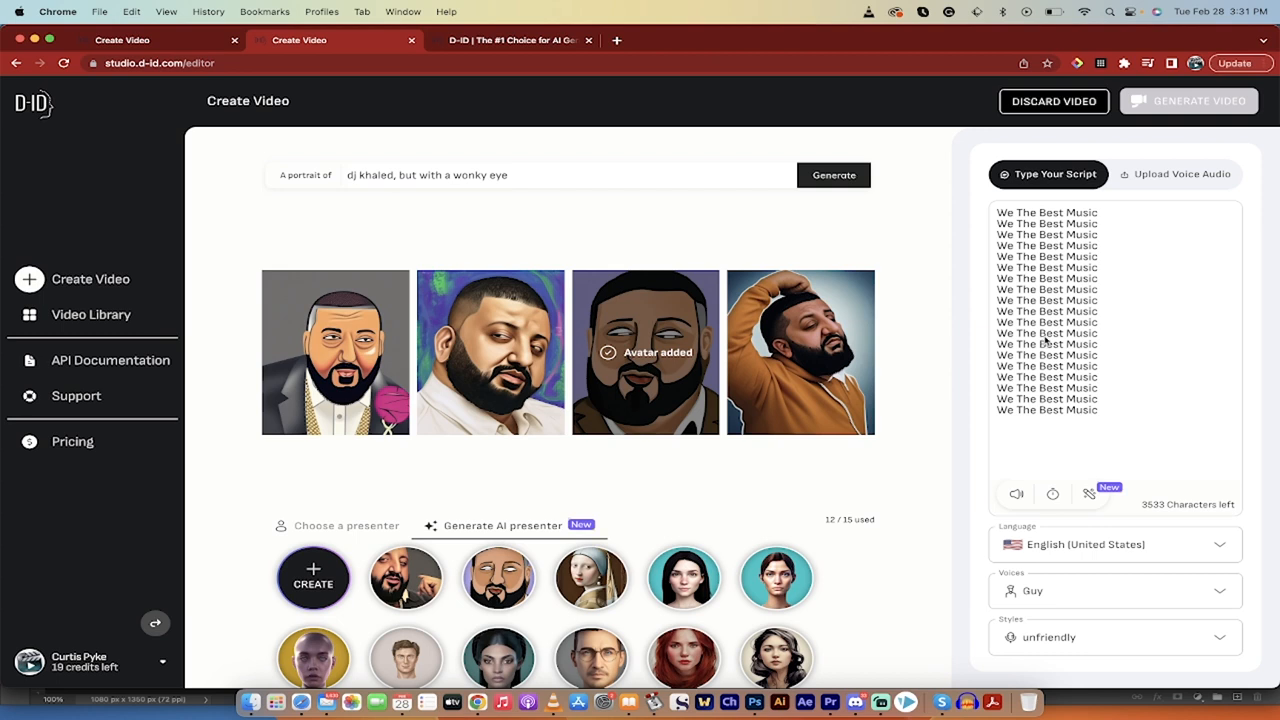
pyautogui.moveTo(918, 344)
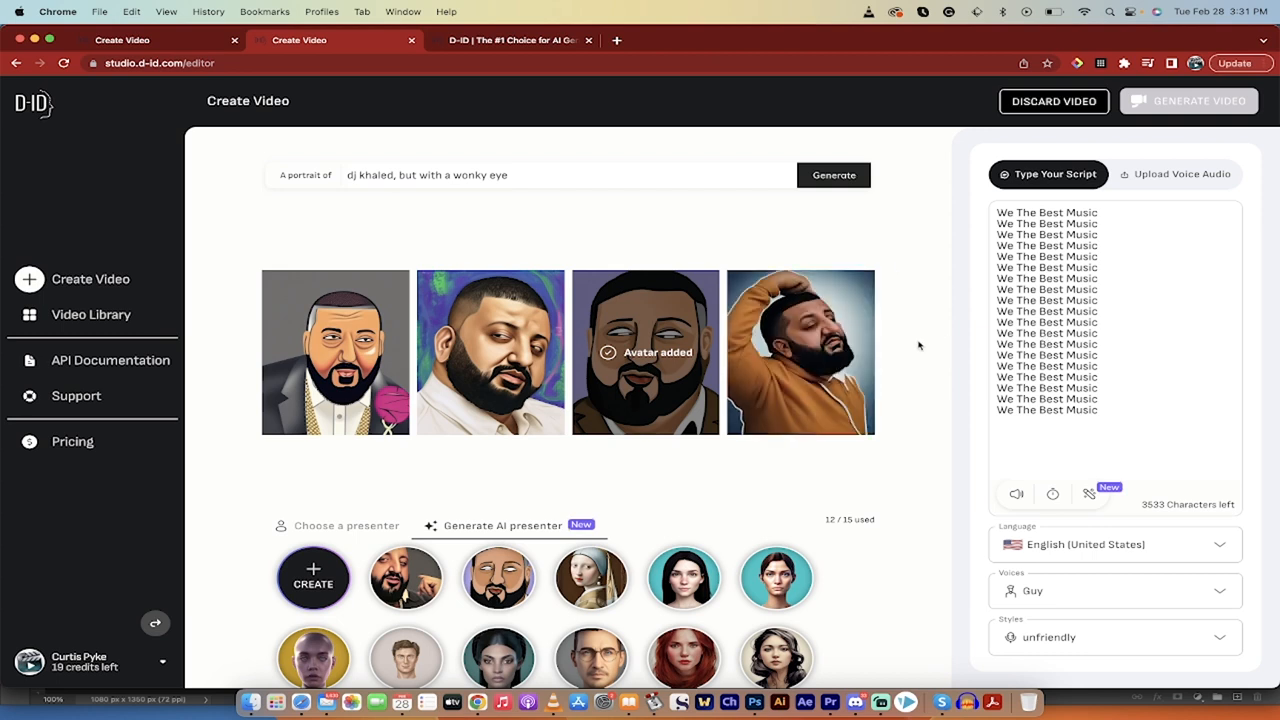
pyautogui.moveTo(800, 352)
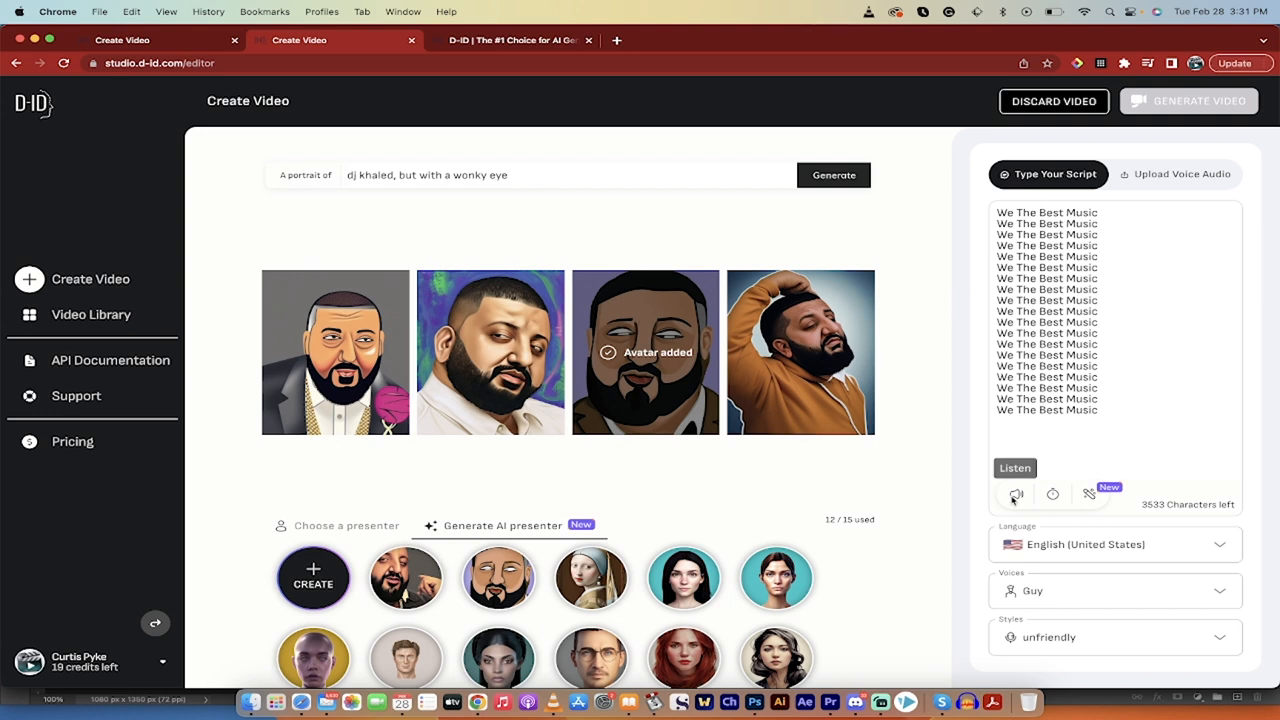
# - Preview the saved girl-with-a-pearl-earring video in the Video Library, then return to create a new video
pyautogui.click(1016, 496)
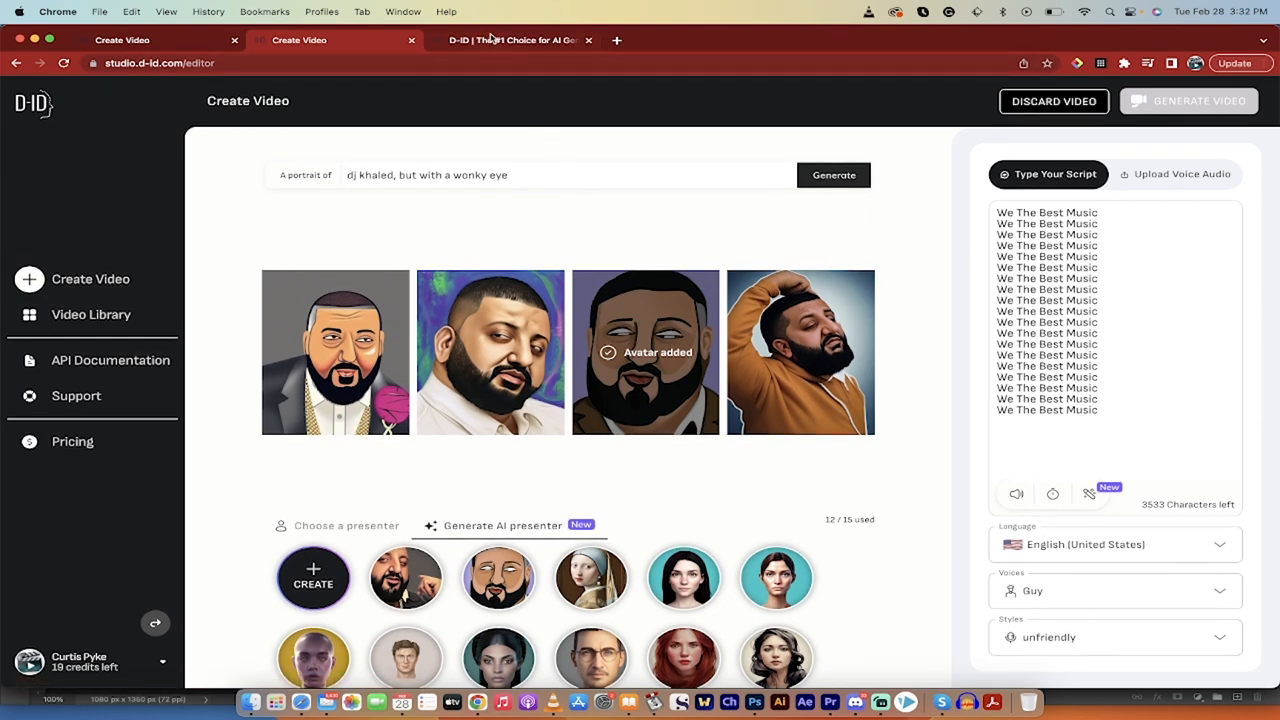
pyautogui.moveTo(496, 40)
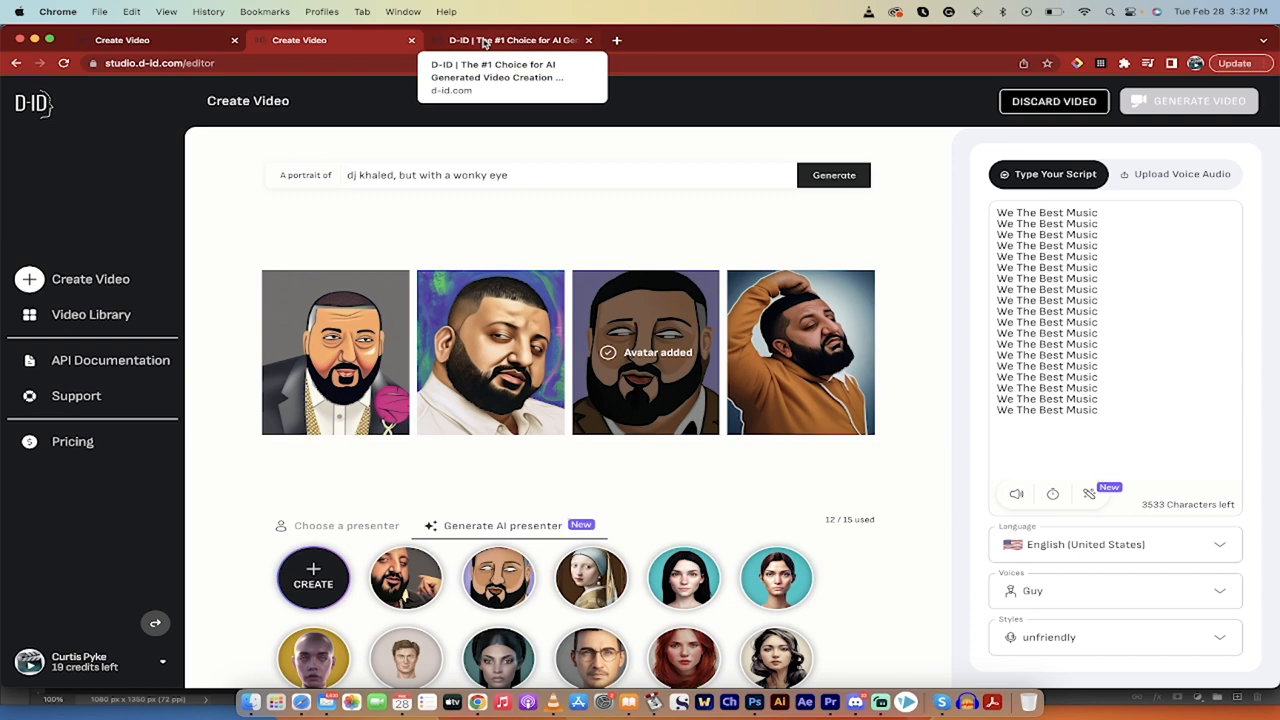
pyautogui.click(504, 40)
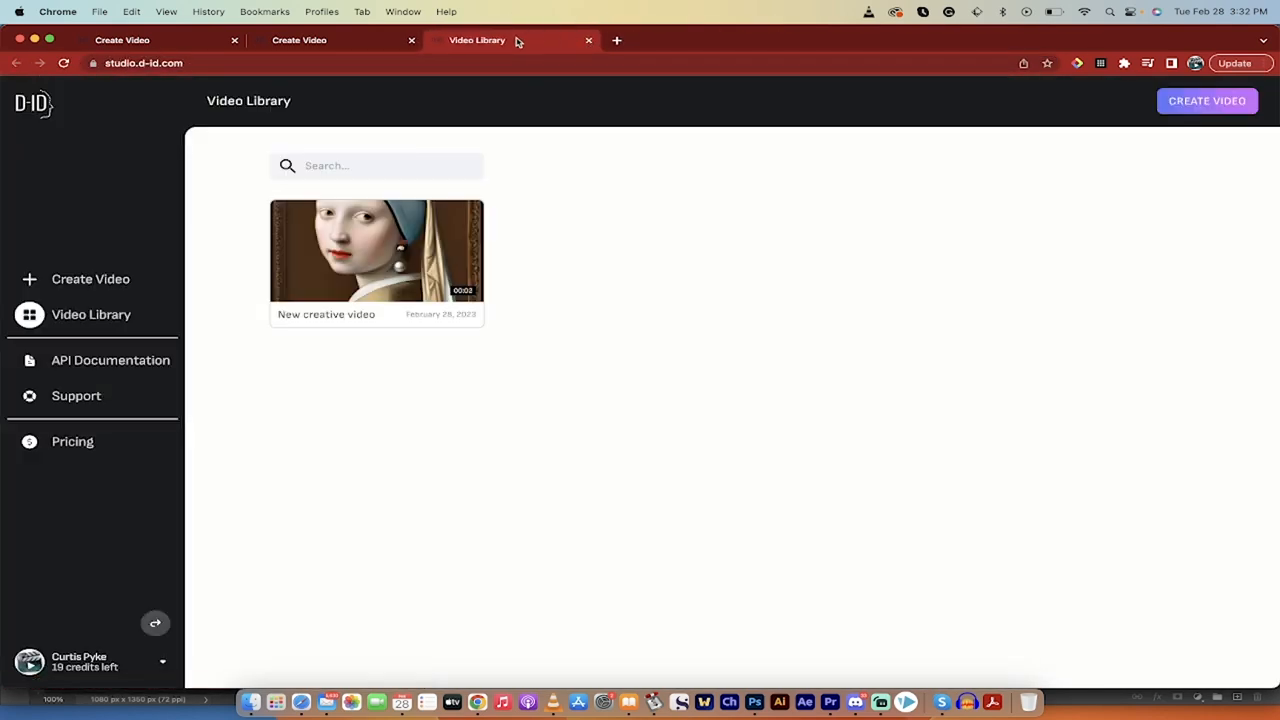
pyautogui.moveTo(472, 270)
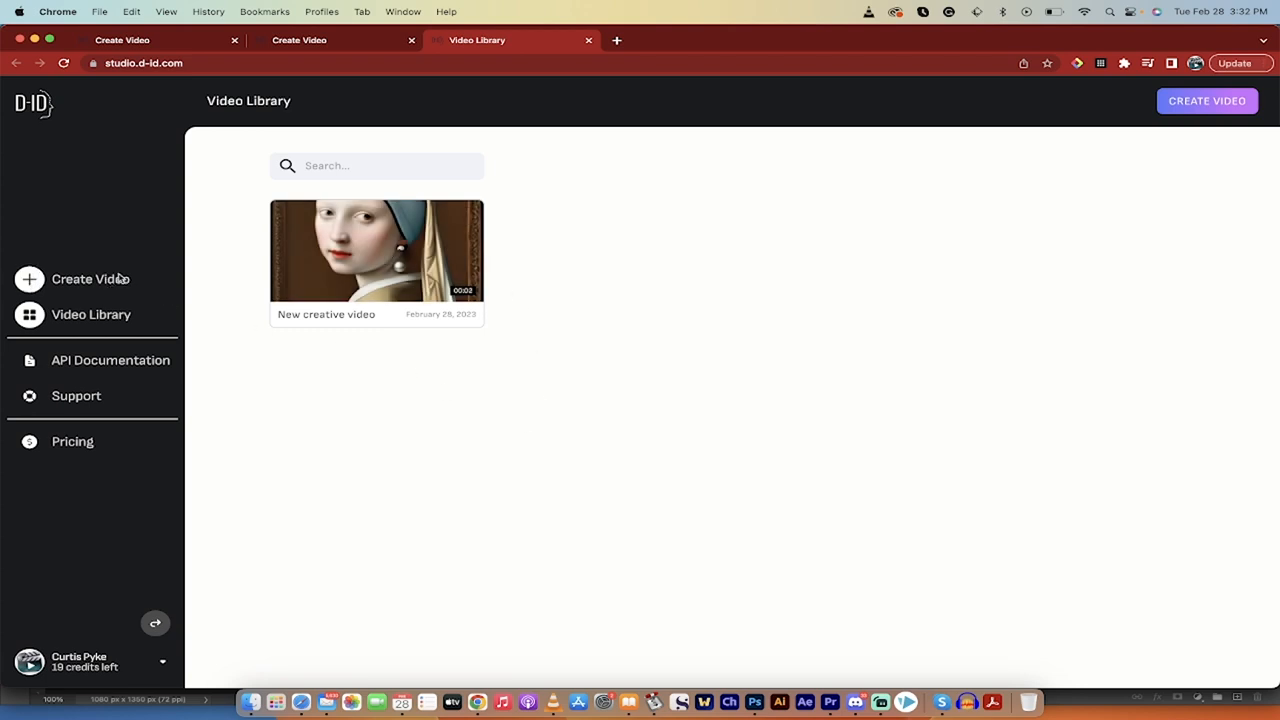
pyautogui.moveTo(376, 250)
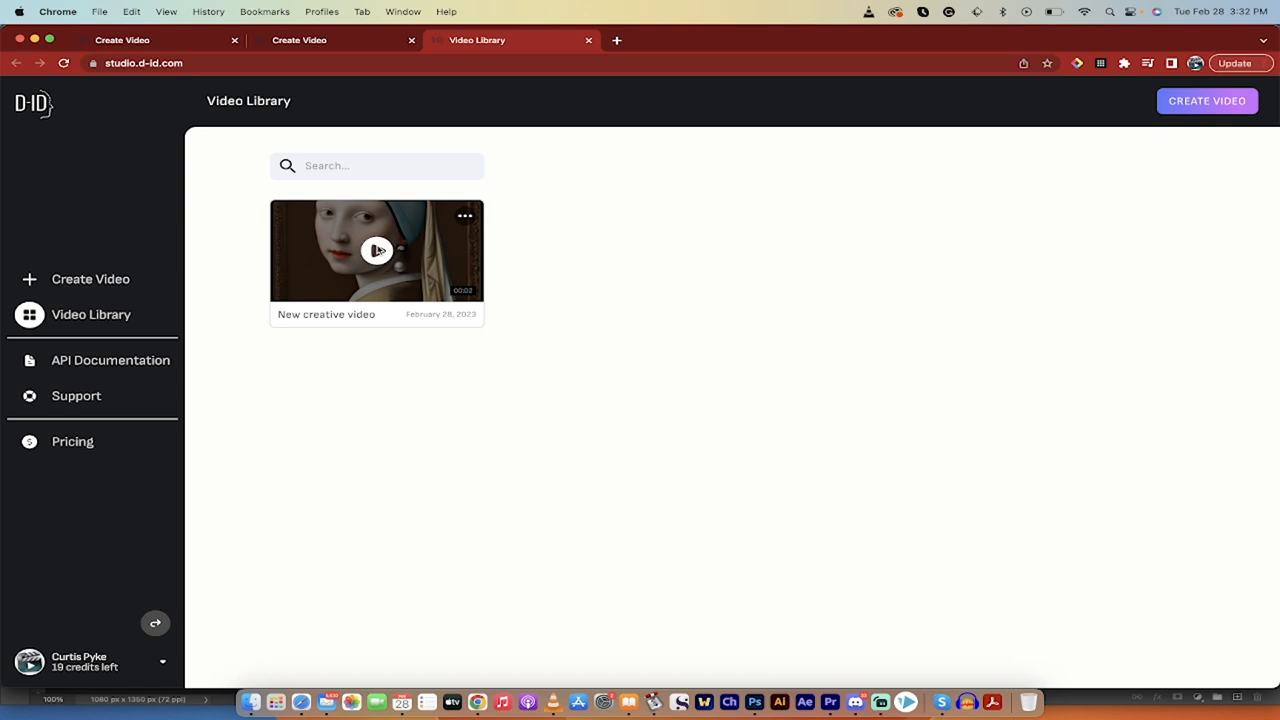
pyautogui.click(376, 250)
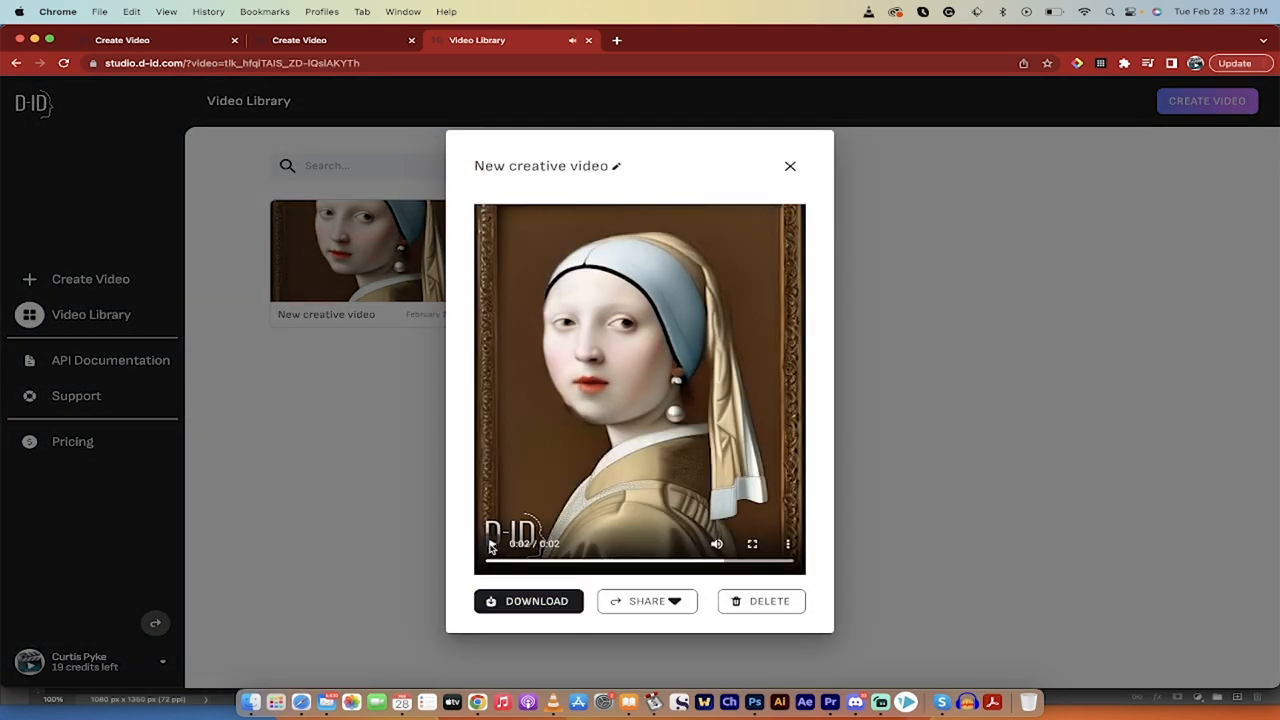
pyautogui.click(790, 164)
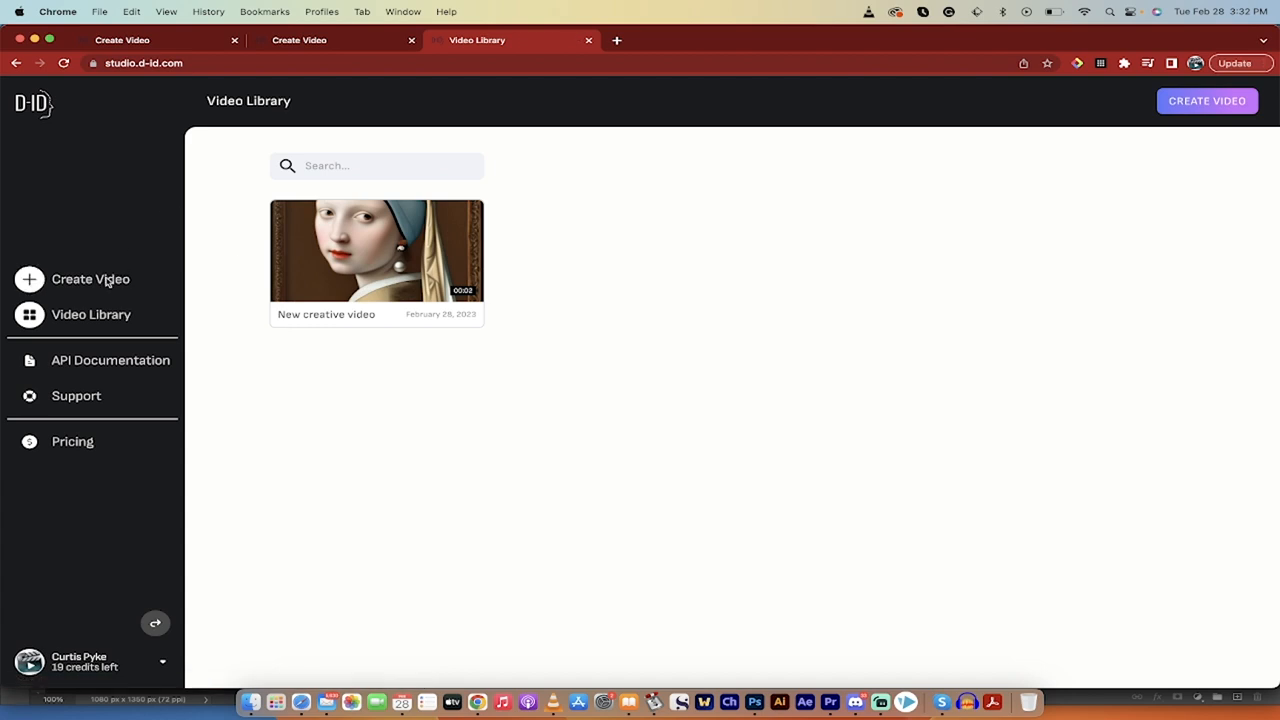
pyautogui.click(90, 280)
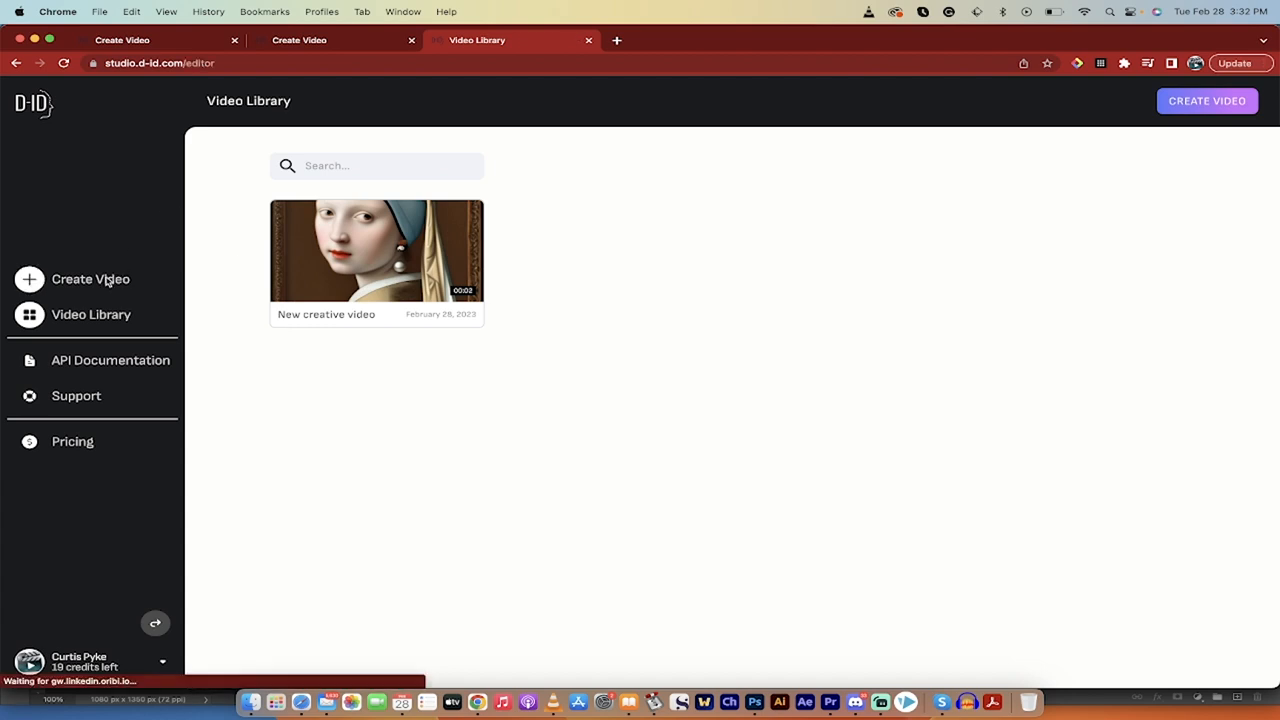
# - Generate AI presenter portraits from the prompt 'girl with a pearl ear ring, in the style of vermeer'
pyautogui.click(90, 280)
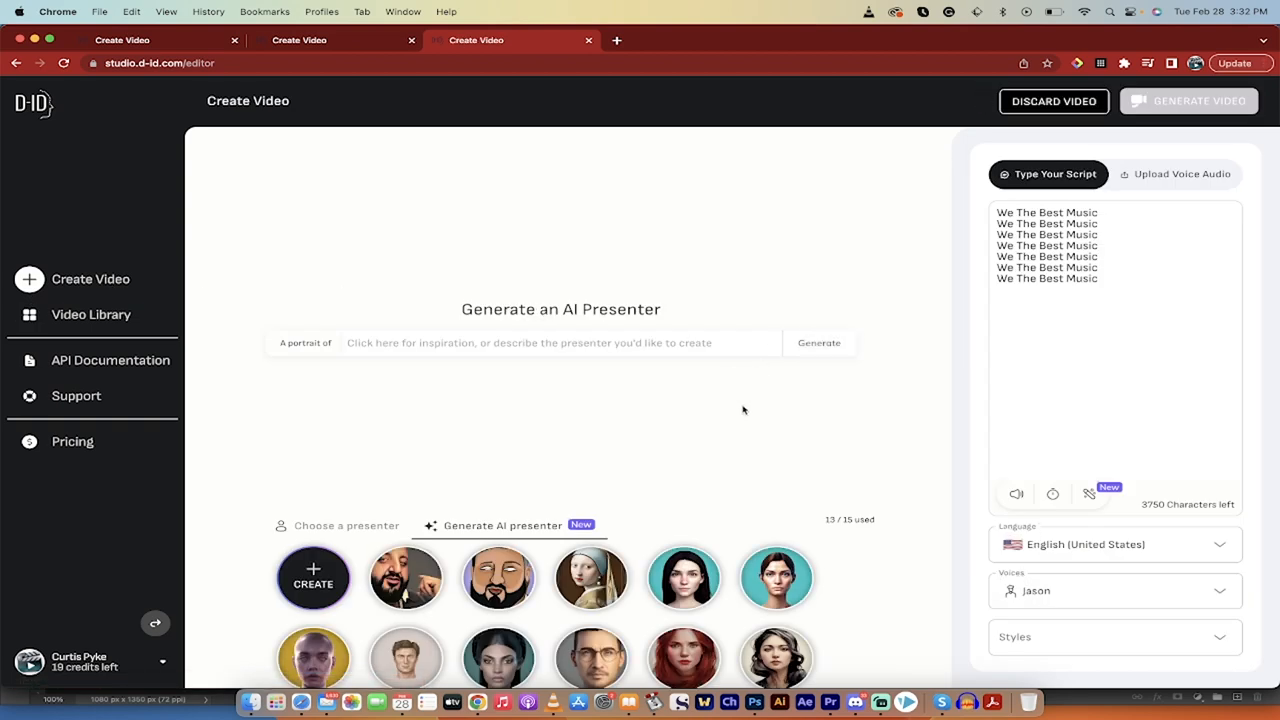
pyautogui.click(550, 344)
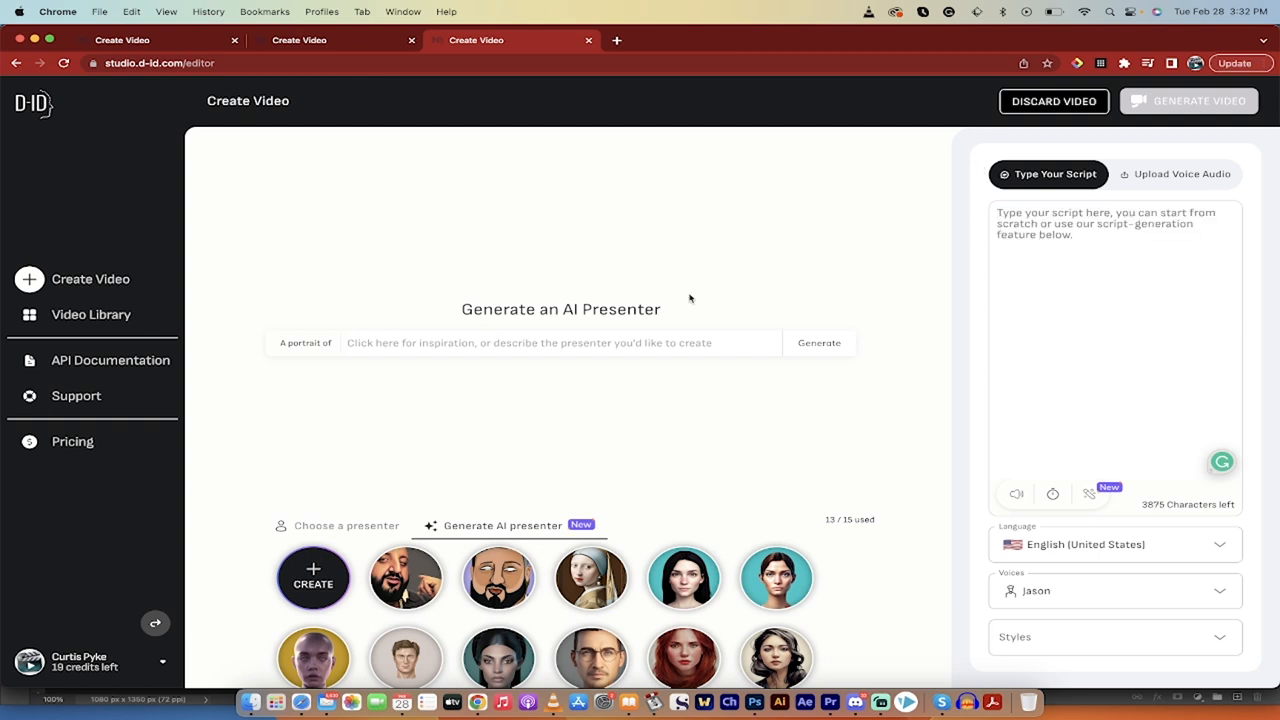
pyautogui.click(558, 342)
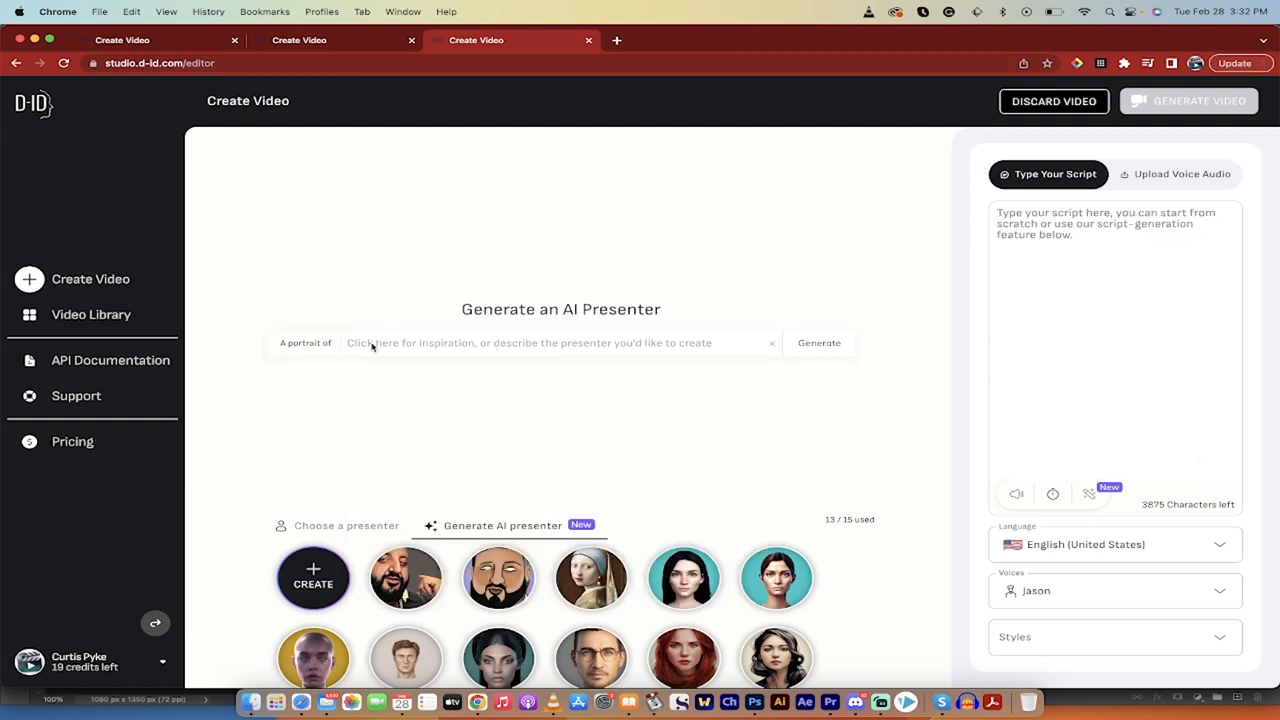
pyautogui.write('girl with a pearl ear rin')
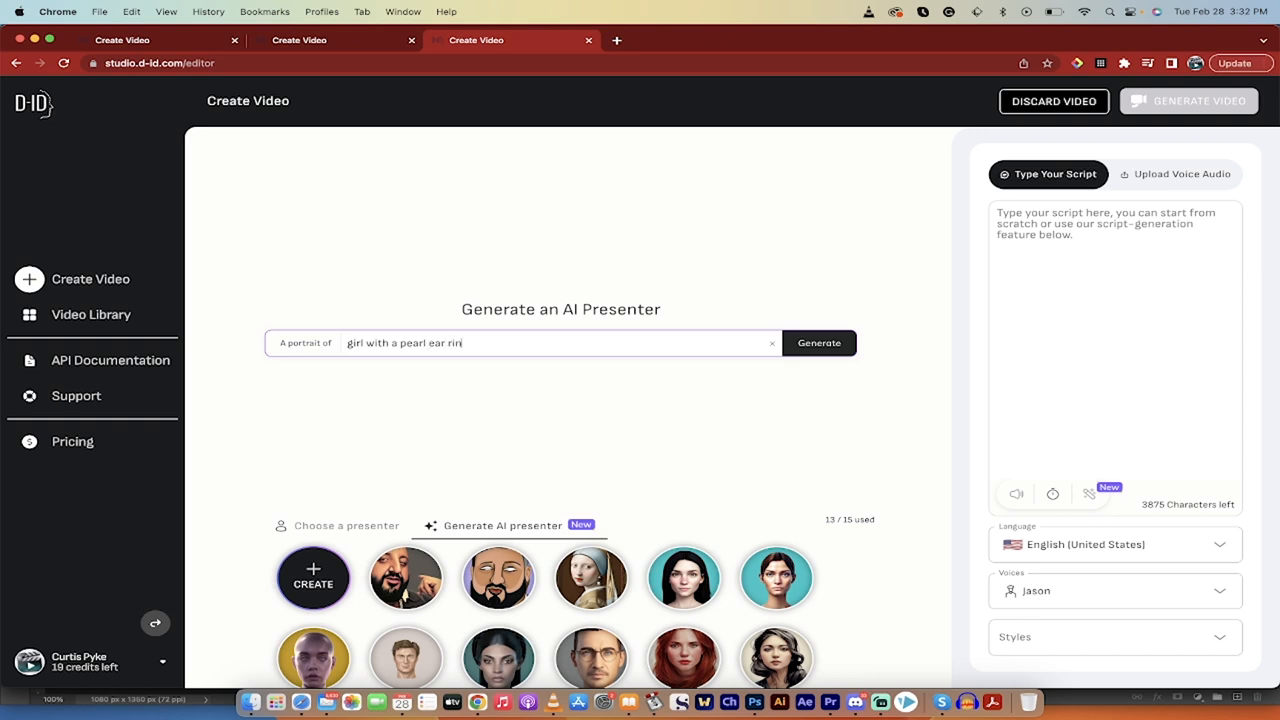
pyautogui.write('g, in the style of vermeer')
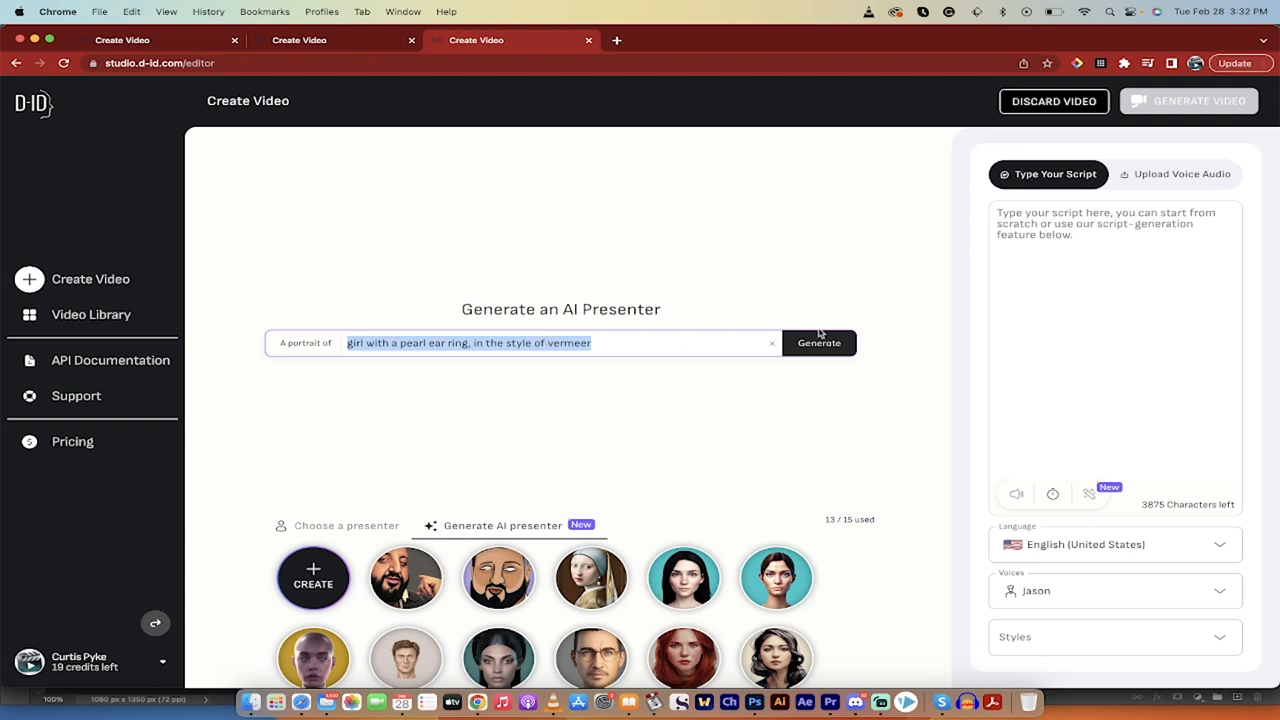
pyautogui.click(820, 342)
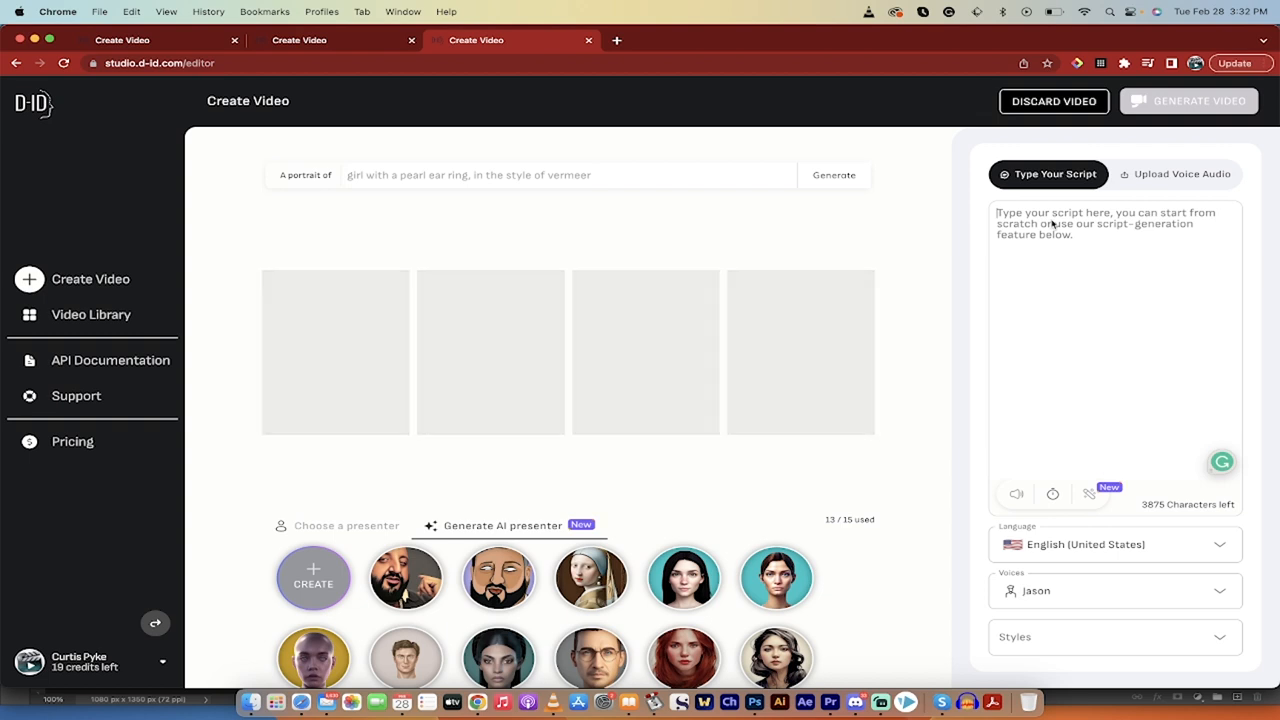
# - Write the script about Jan Vermeer, an amazing artist born in the Netherlands
pyautogui.write('Jan Vermeer was an')
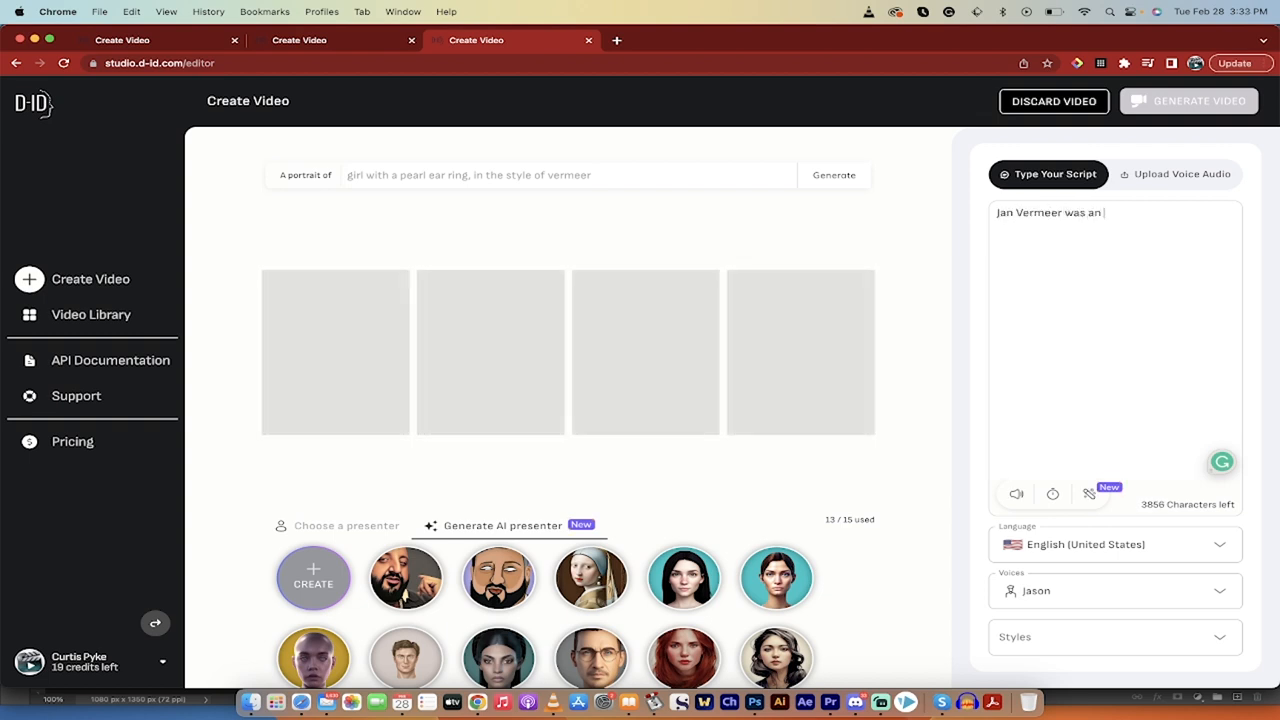
pyautogui.write('amazing artist')
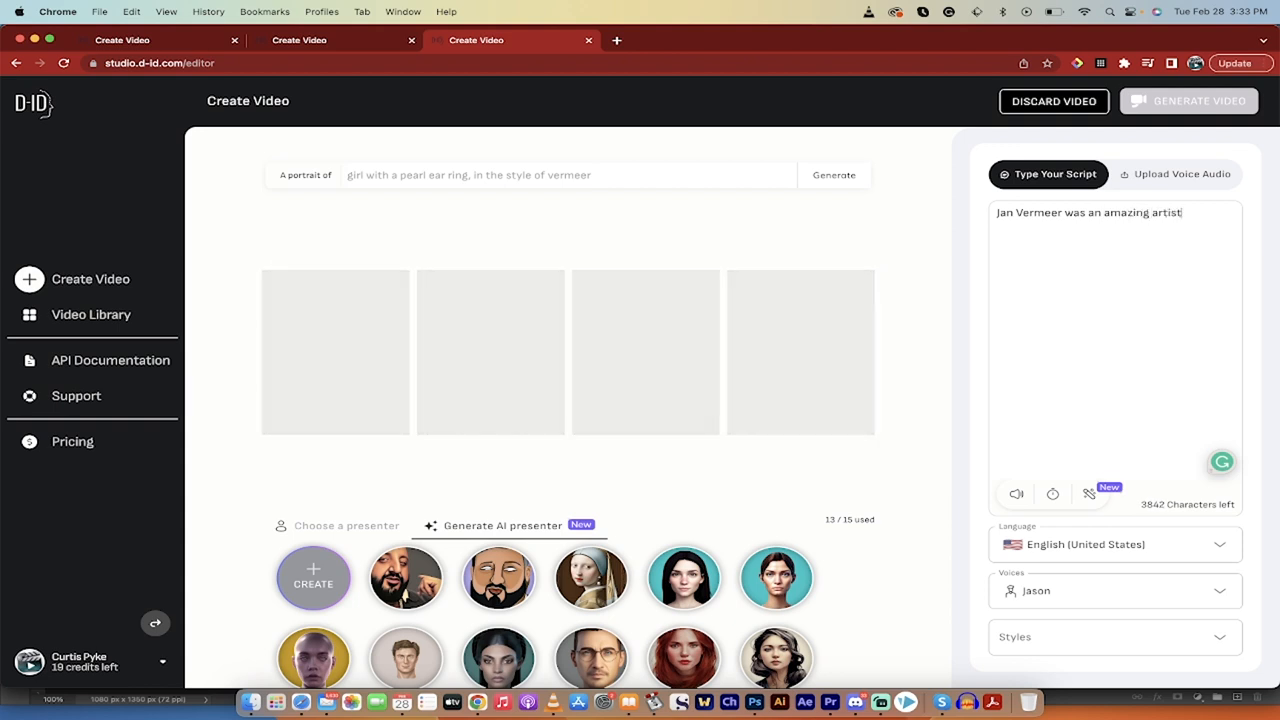
pyautogui.write(', born in')
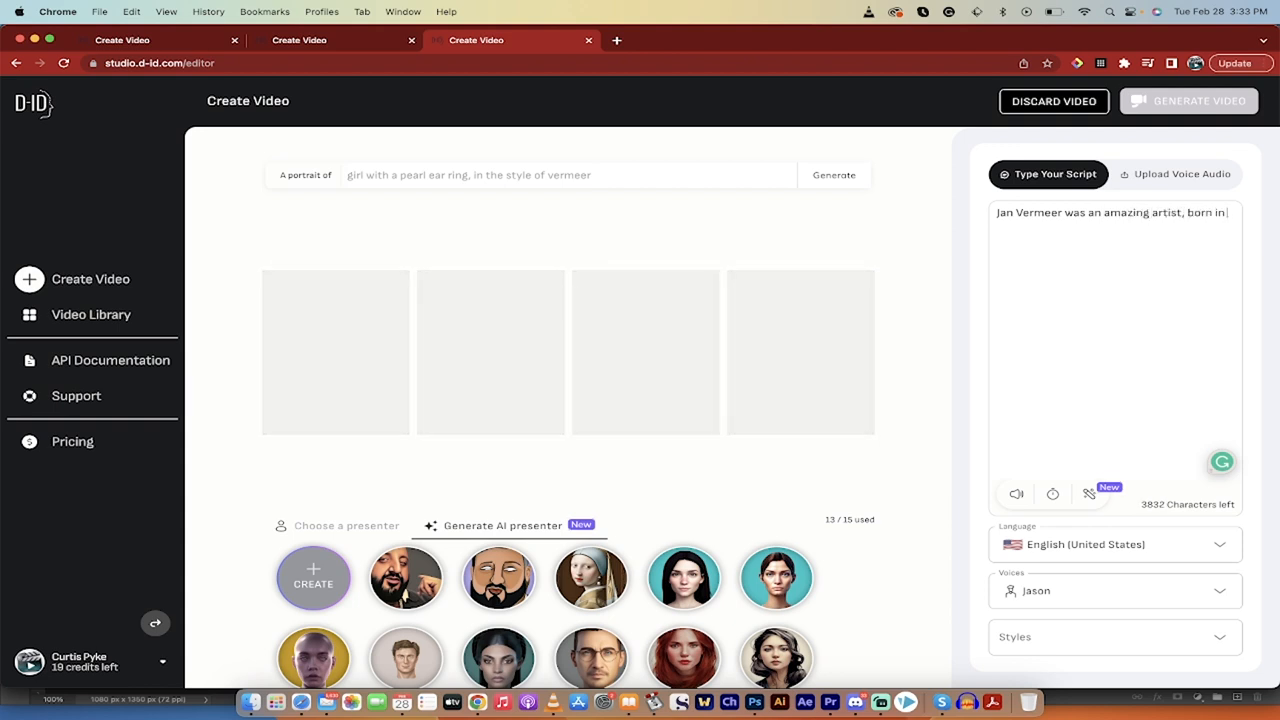
pyautogui.click(832, 176)
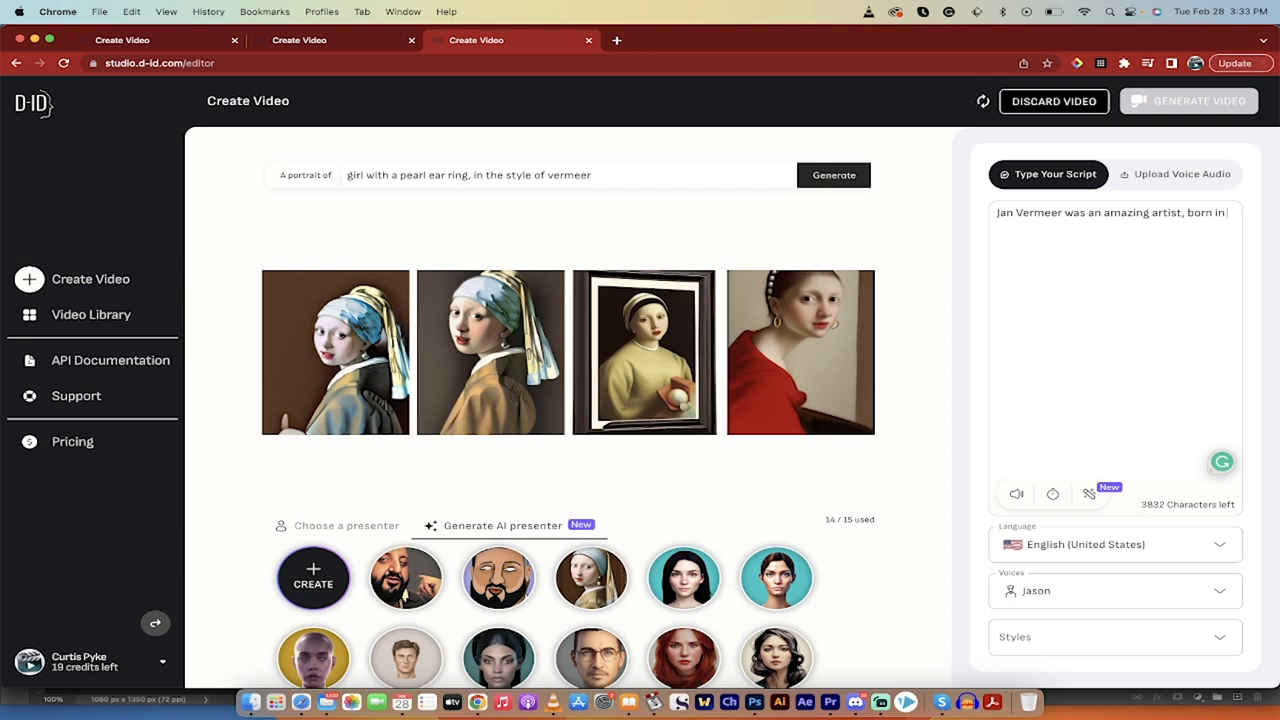
pyautogui.write('the Netherlands.')
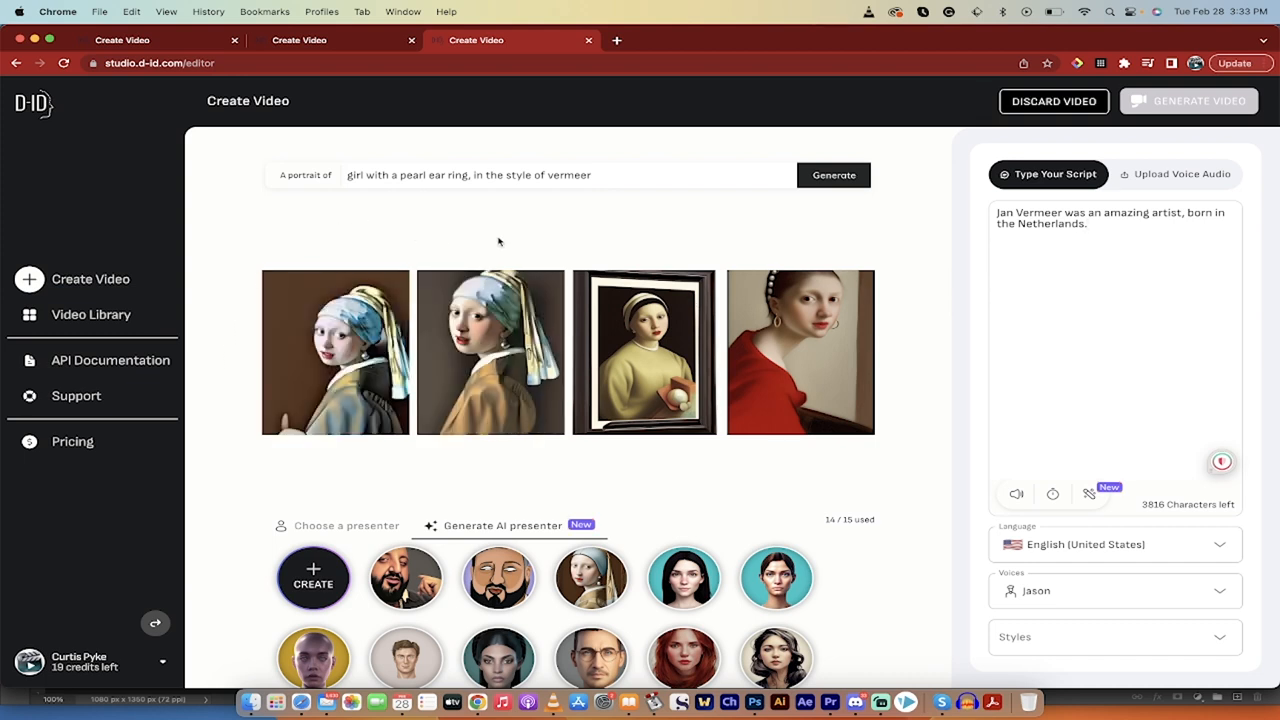
pyautogui.moveTo(564, 260)
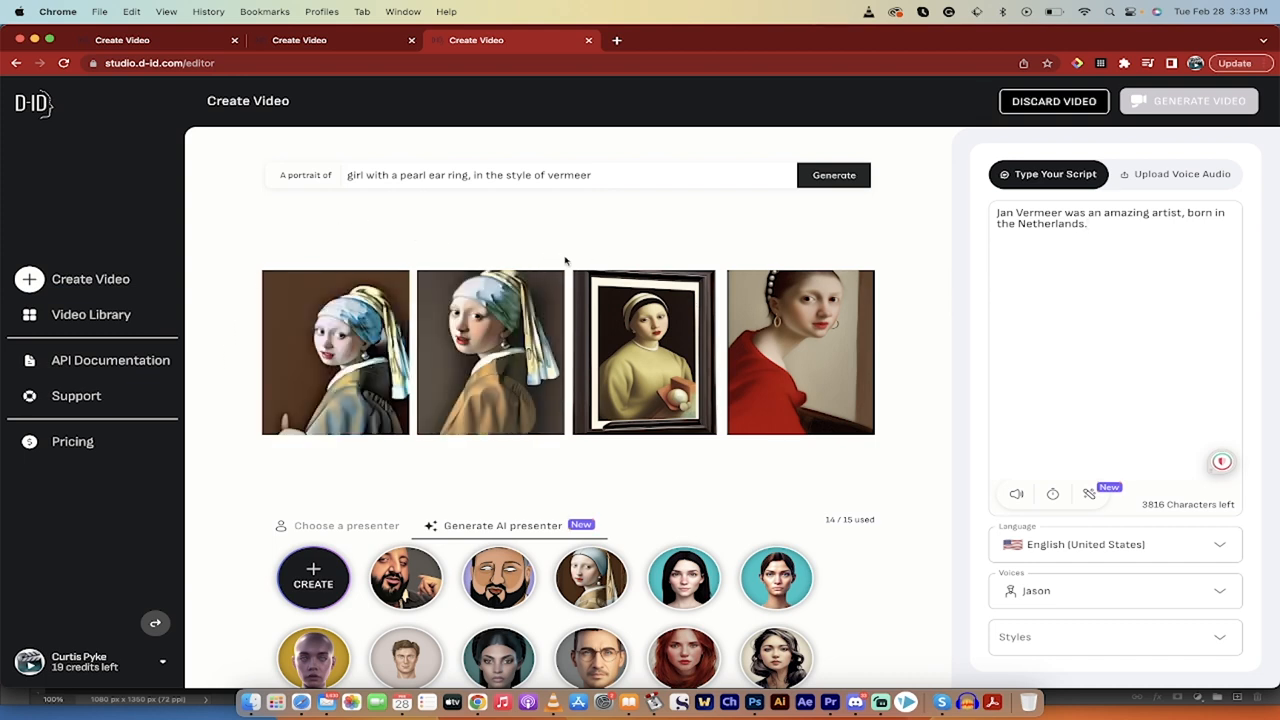
pyautogui.moveTo(800, 352)
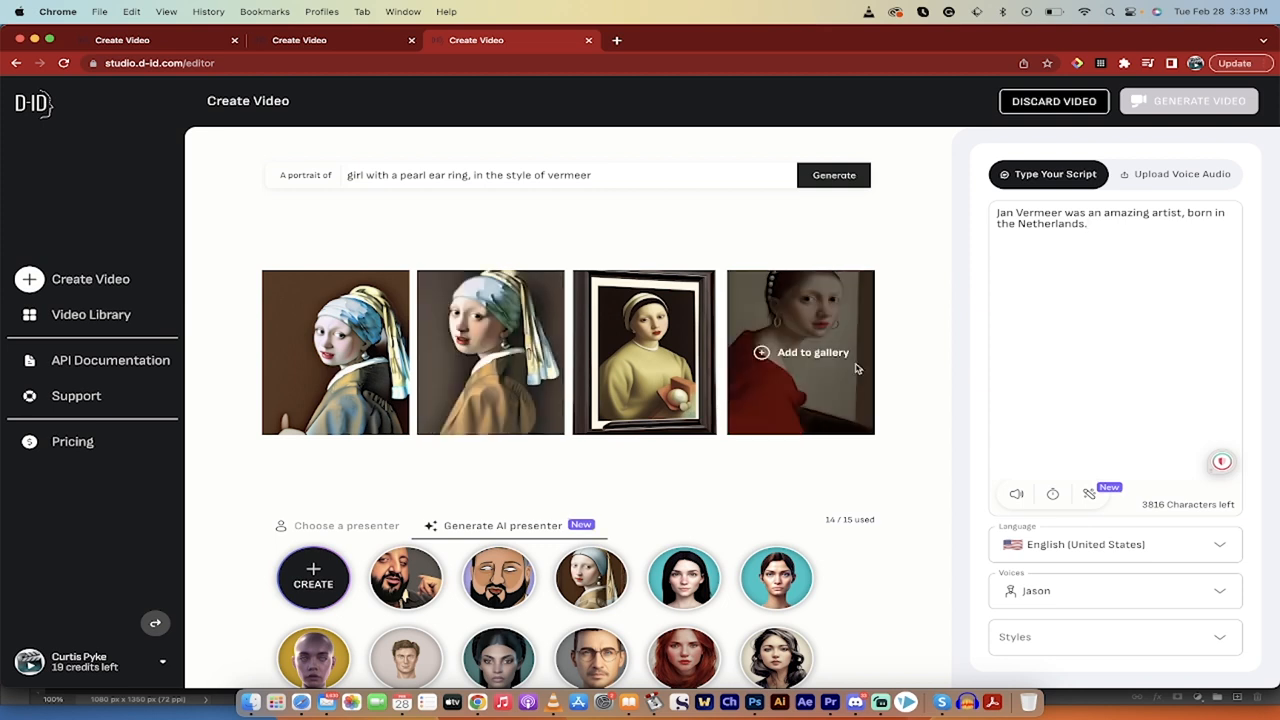
pyautogui.moveTo(490, 352)
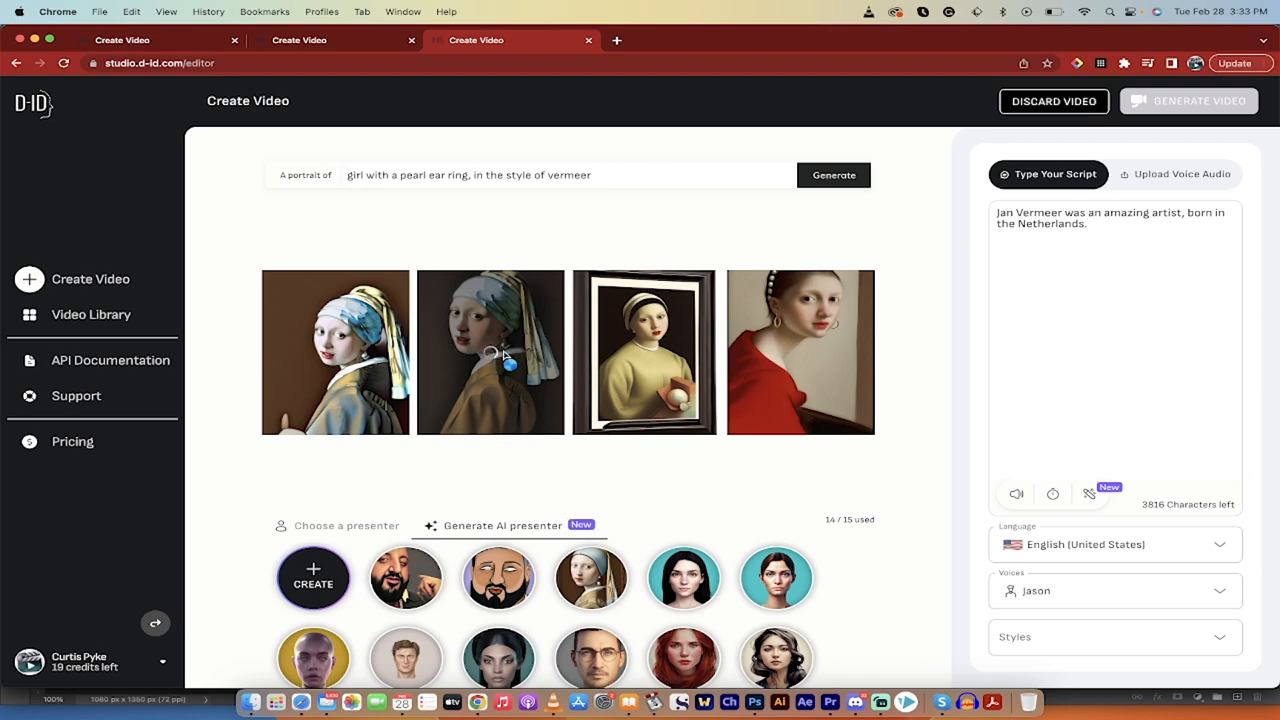
# - Add the second generated pearl-earring portrait to the presenter gallery
pyautogui.click(490, 352)
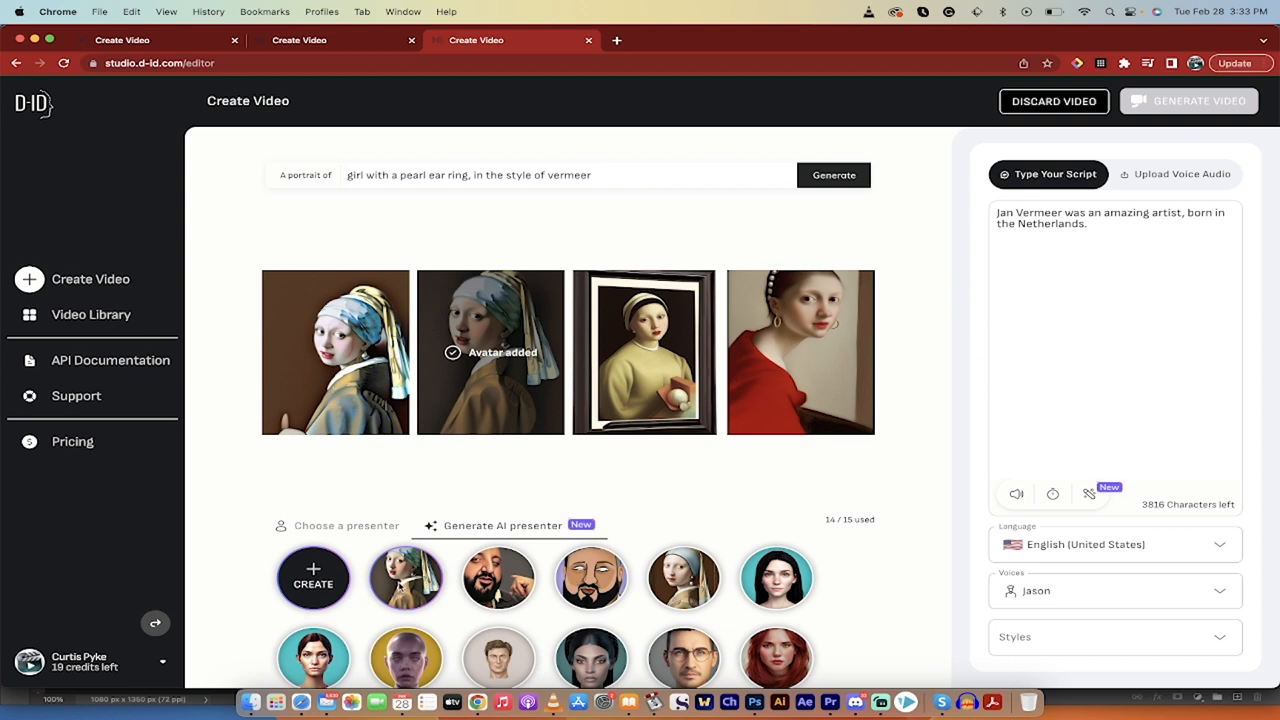
# - Select the new pearl-earring girl avatar as the video's presenter
pyautogui.click(404, 578)
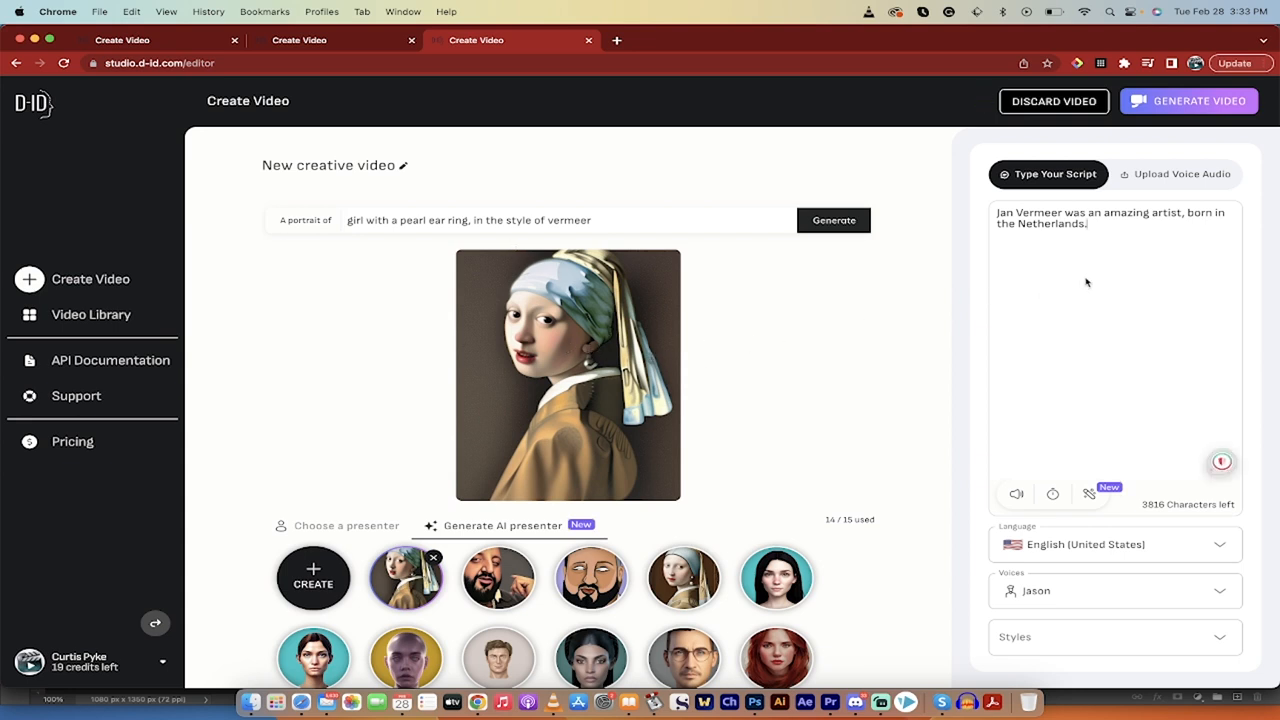
pyautogui.moveTo(1060, 188)
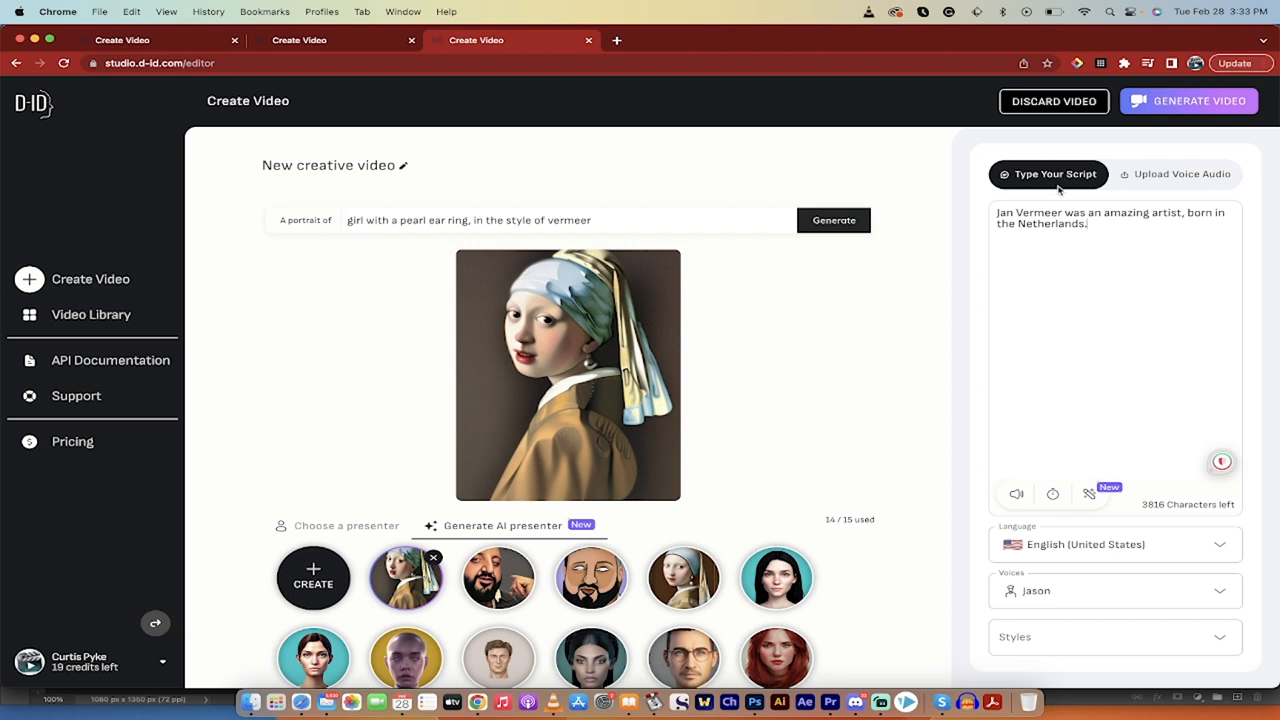
pyautogui.moveTo(1180, 176)
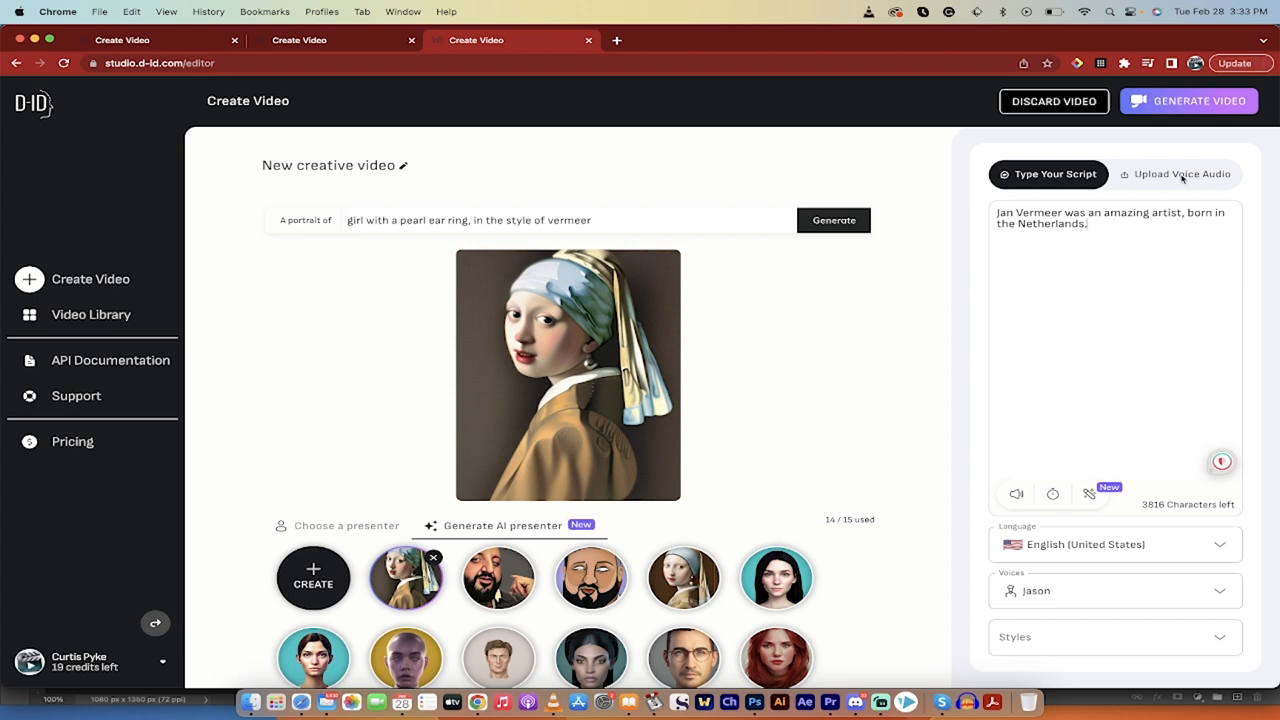
pyautogui.moveTo(1084, 224)
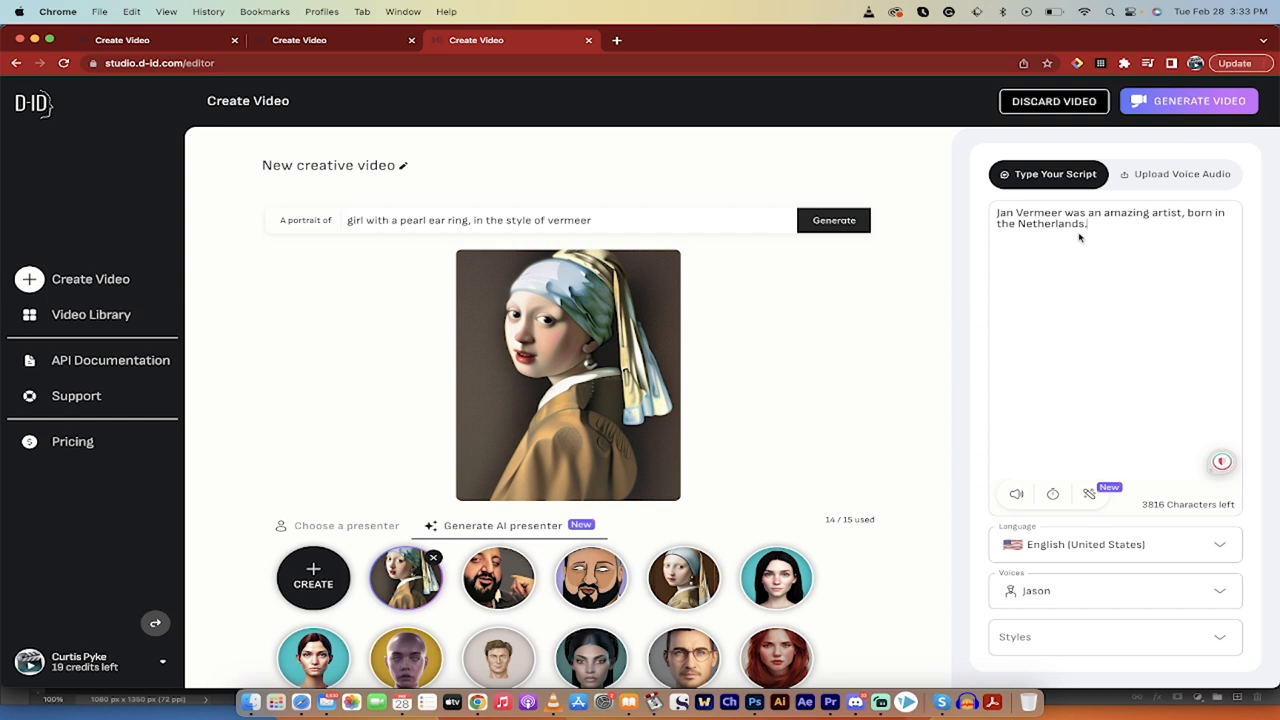
pyautogui.moveTo(1094, 248)
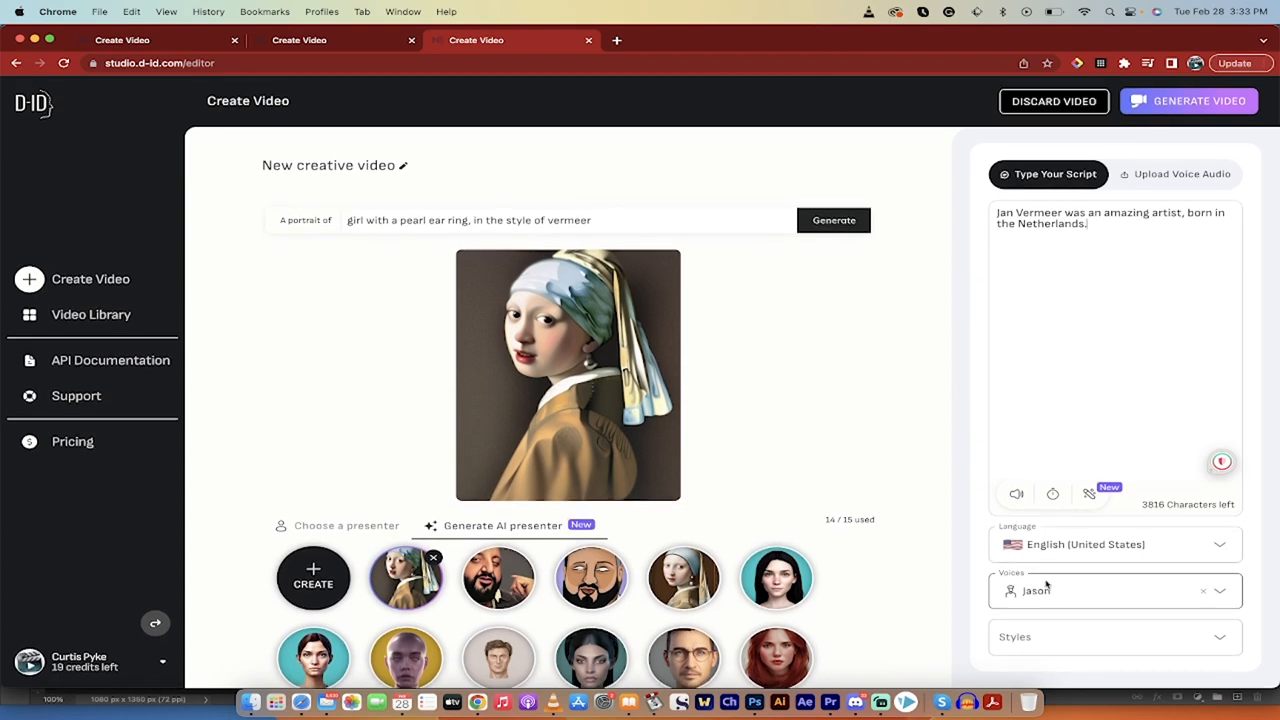
pyautogui.moveTo(1016, 494)
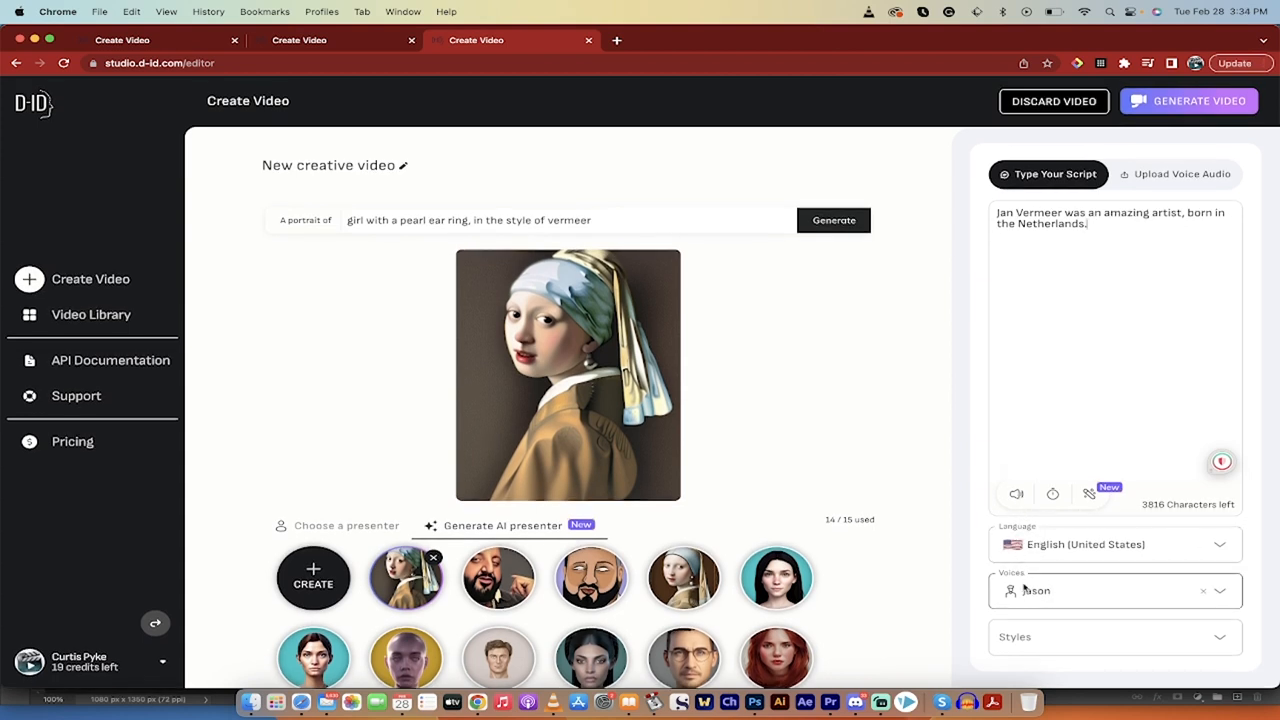
# - Choose the Sara voice with the 'excited' speaking style
pyautogui.click(1110, 592)
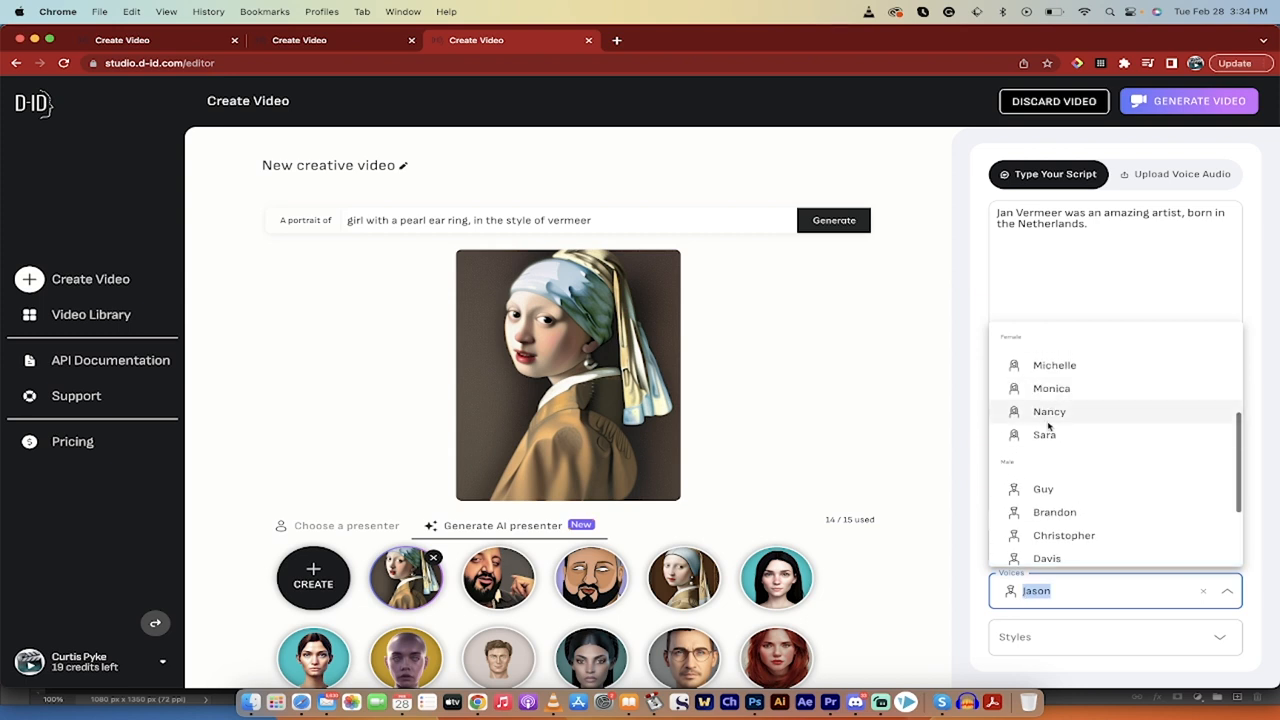
pyautogui.click(1044, 436)
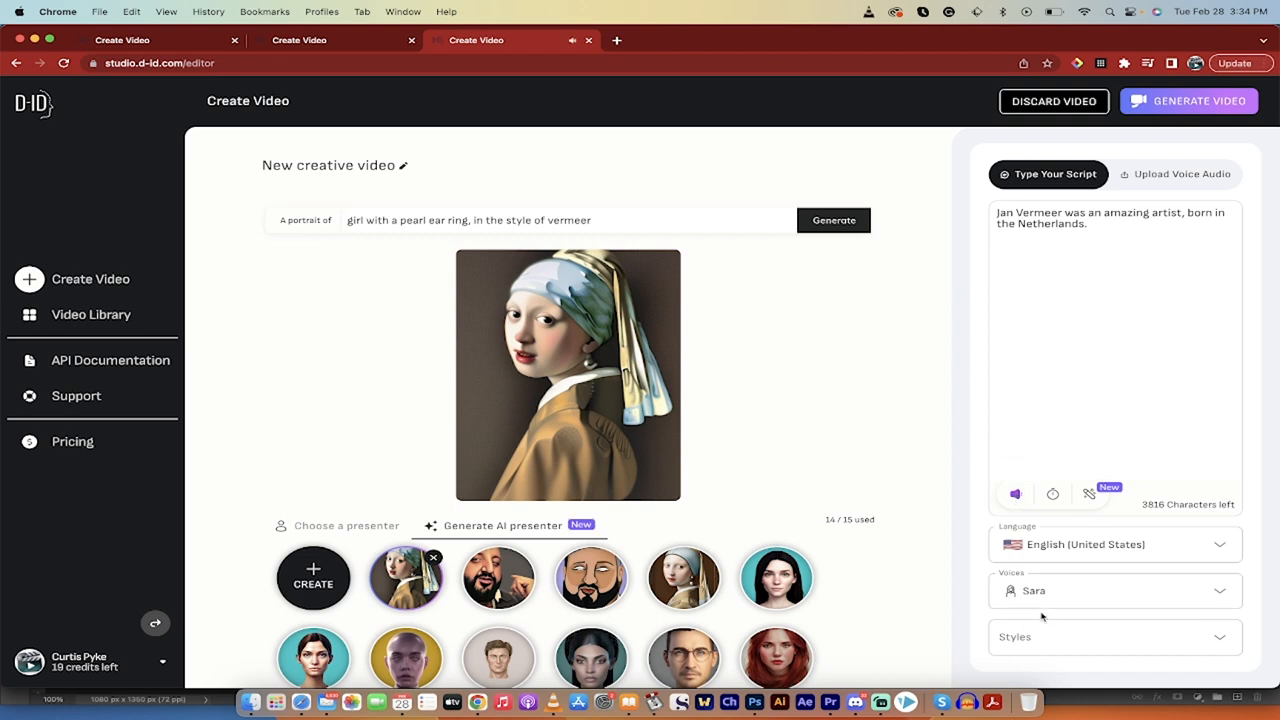
pyautogui.click(1112, 636)
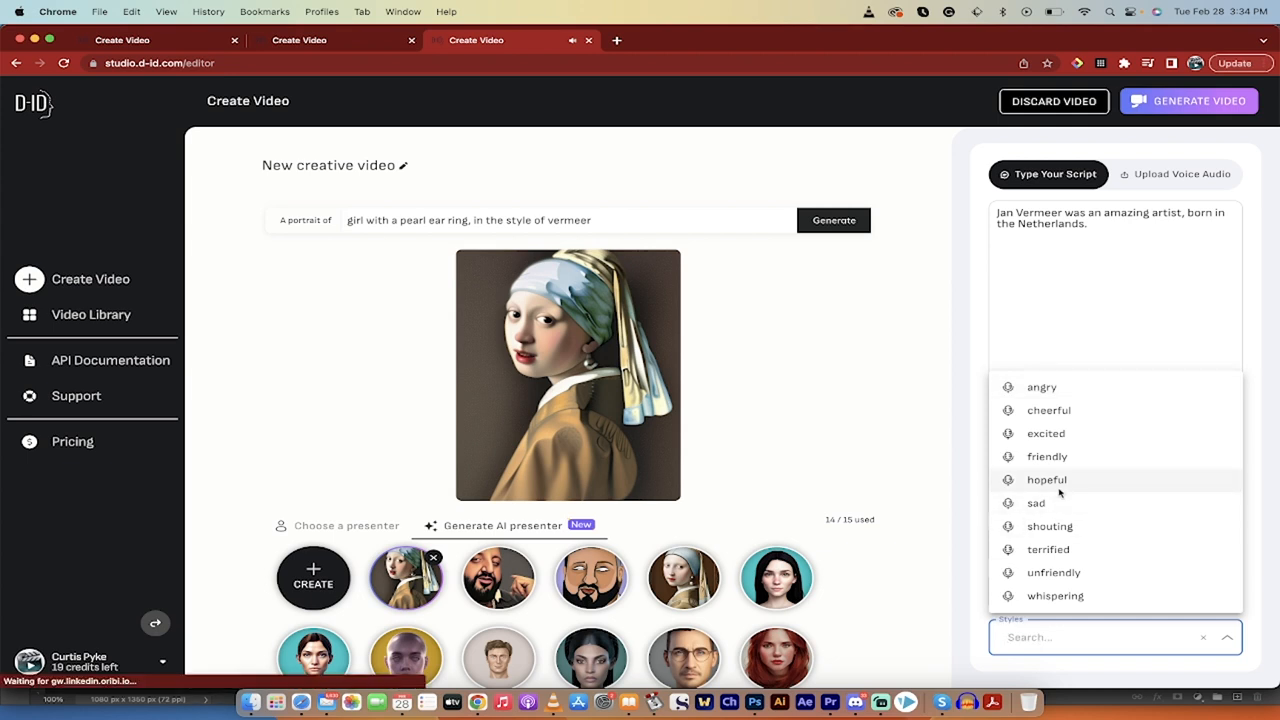
pyautogui.moveTo(1050, 410)
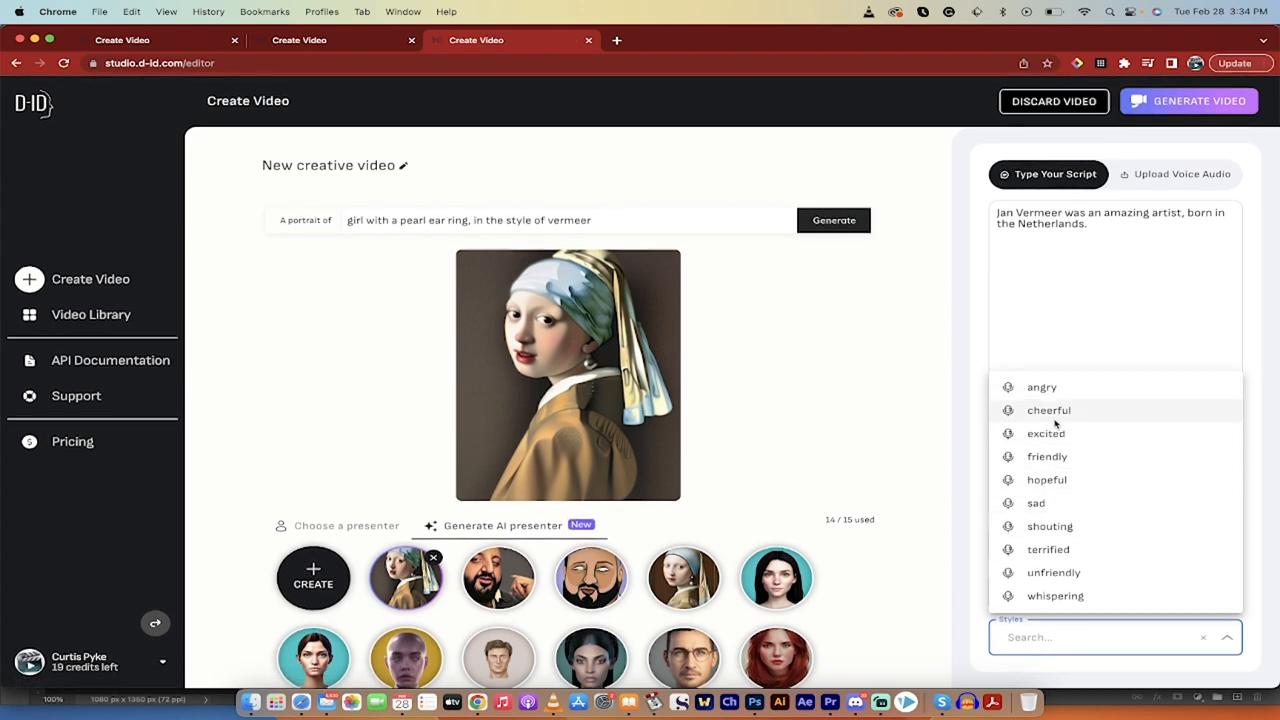
pyautogui.click(1046, 432)
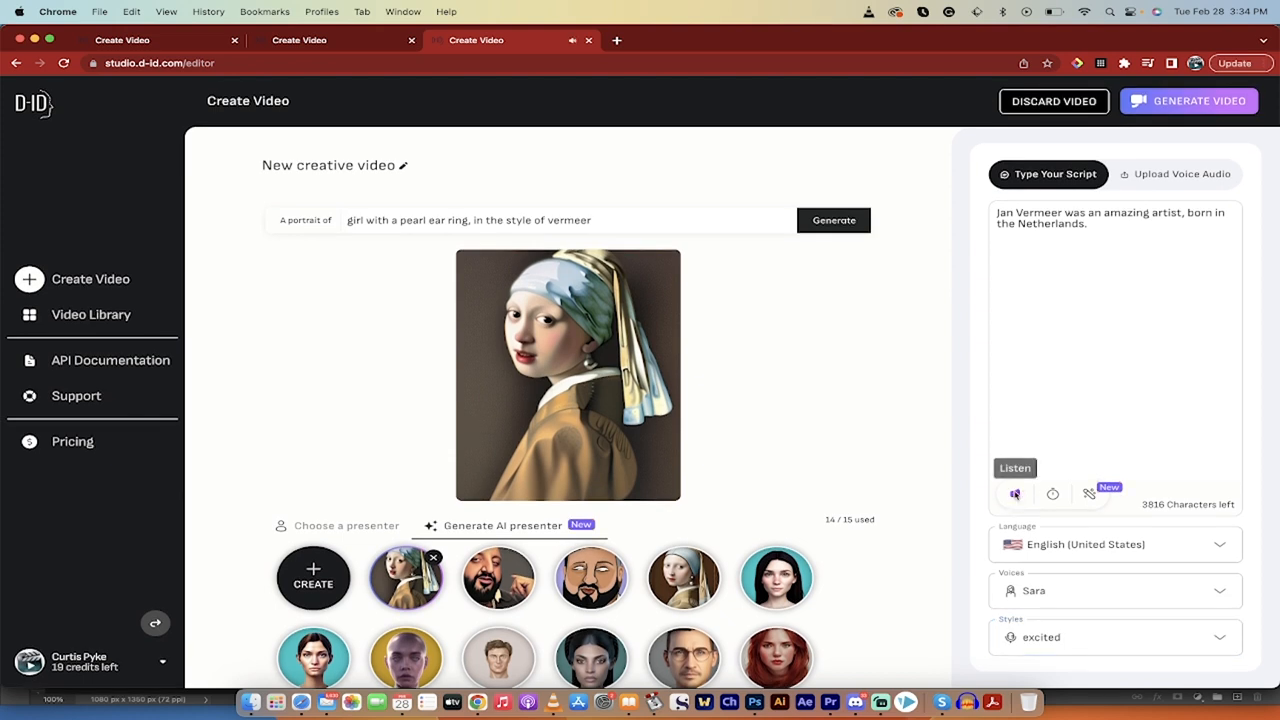
pyautogui.moveTo(964, 516)
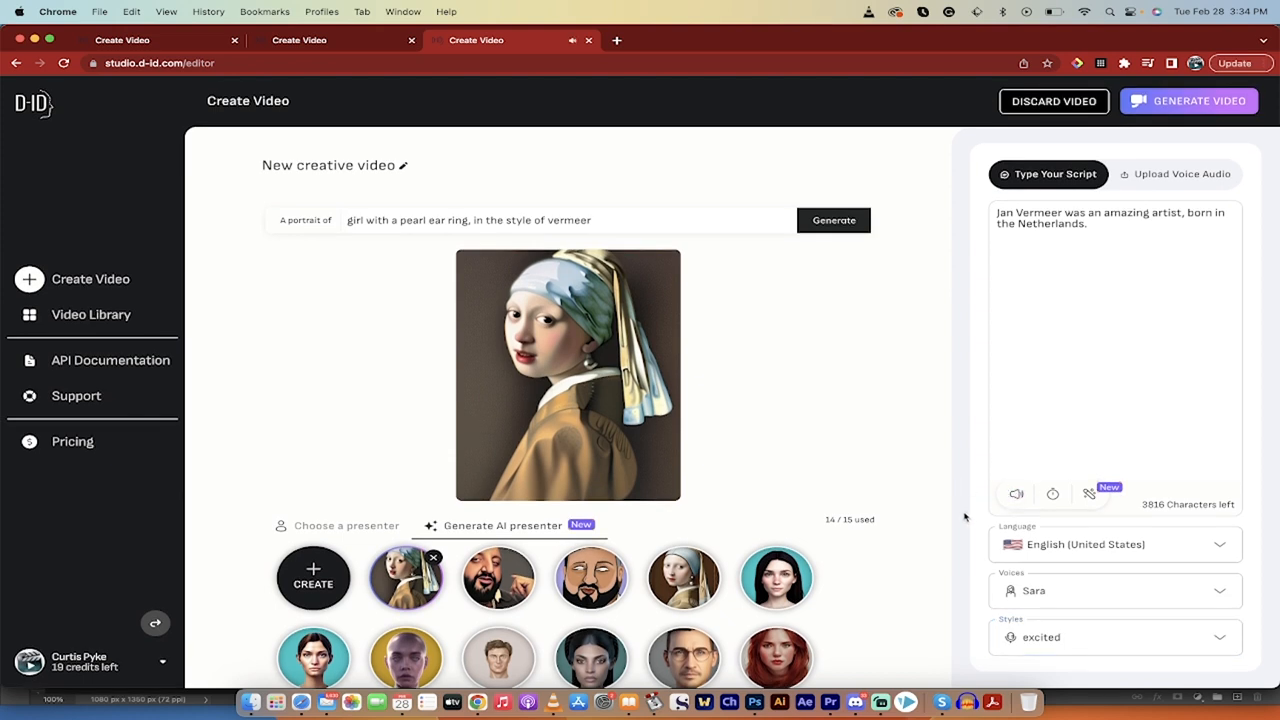
pyautogui.moveTo(952, 428)
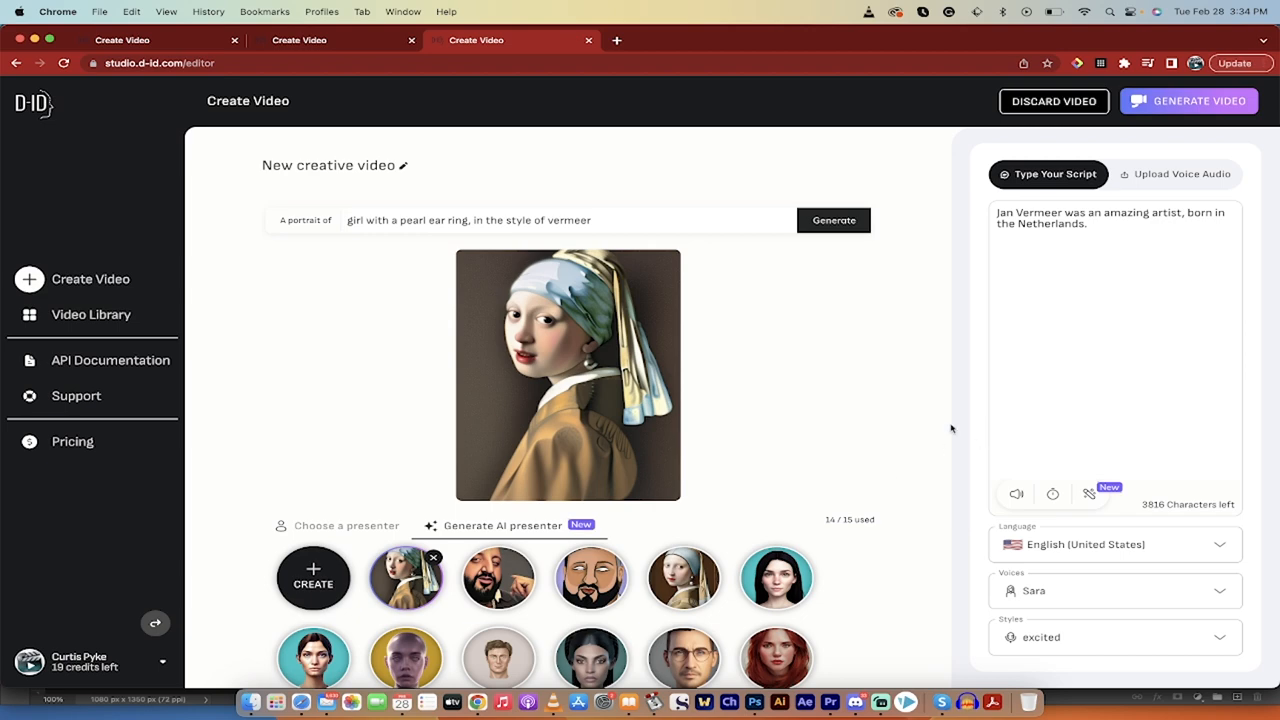
pyautogui.moveTo(908, 420)
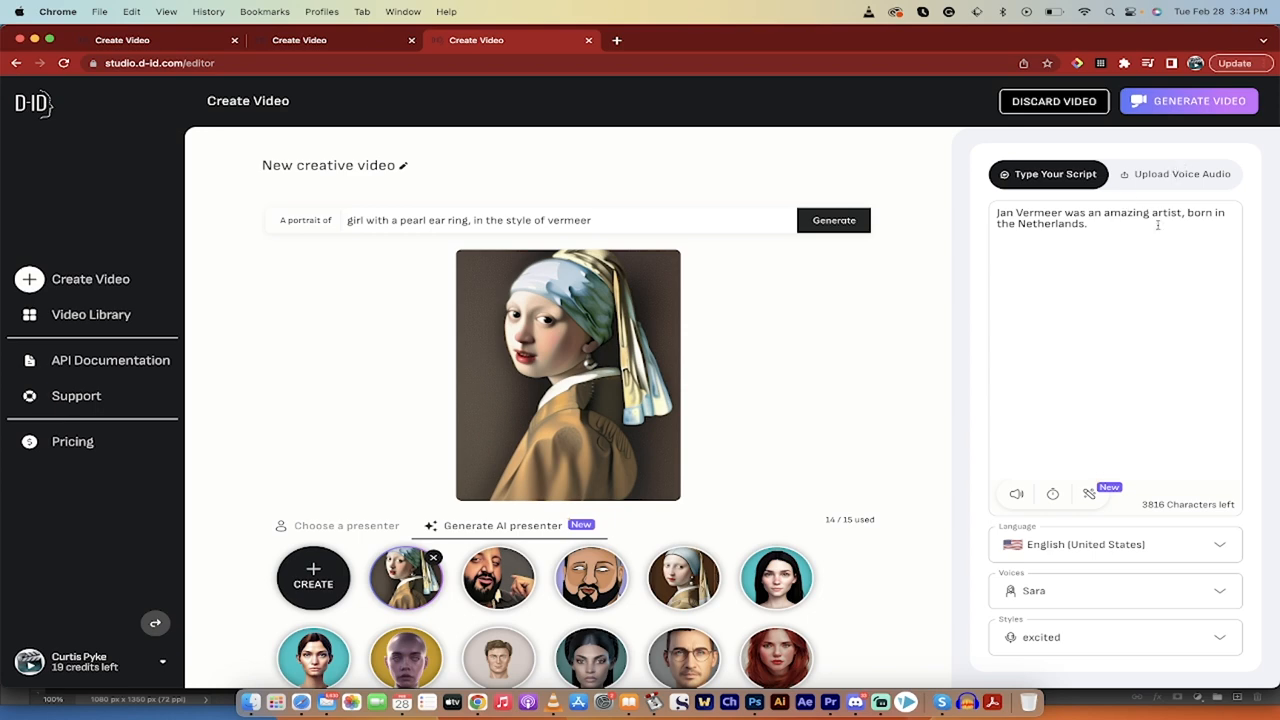
# - Request generation of the 5-second, one-credit talking video
pyautogui.click(1188, 100)
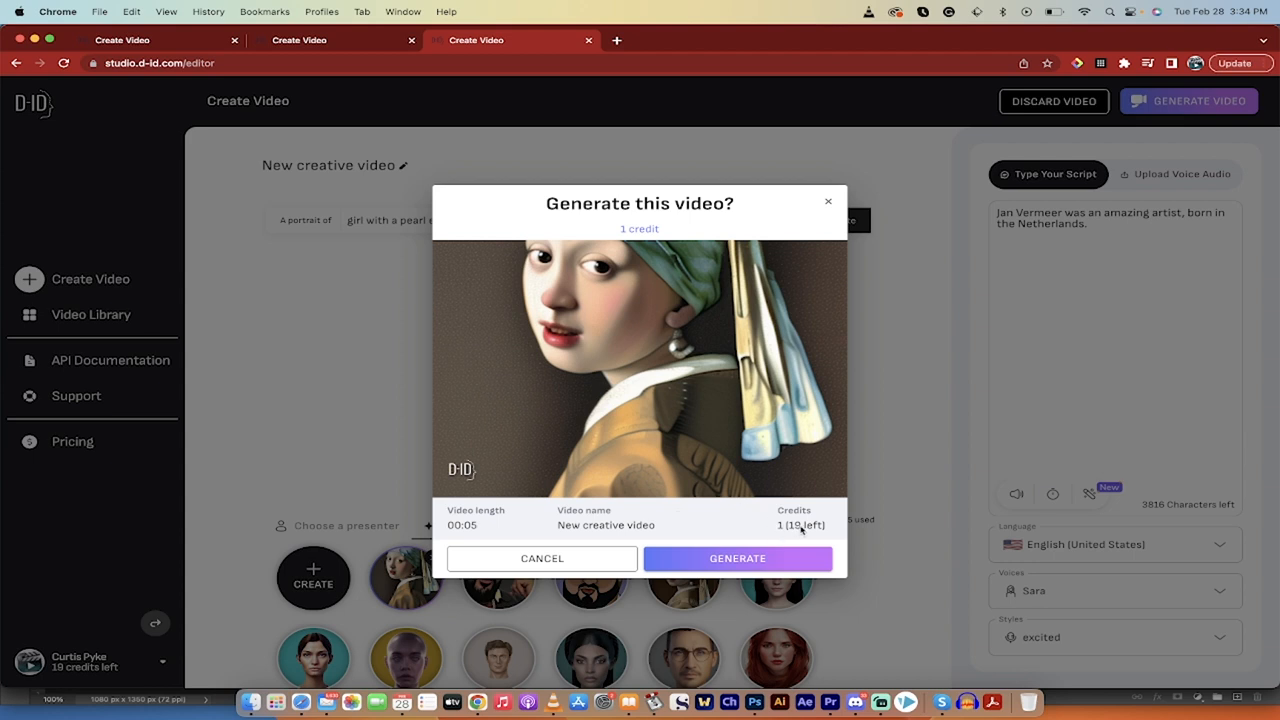
pyautogui.moveTo(630, 324)
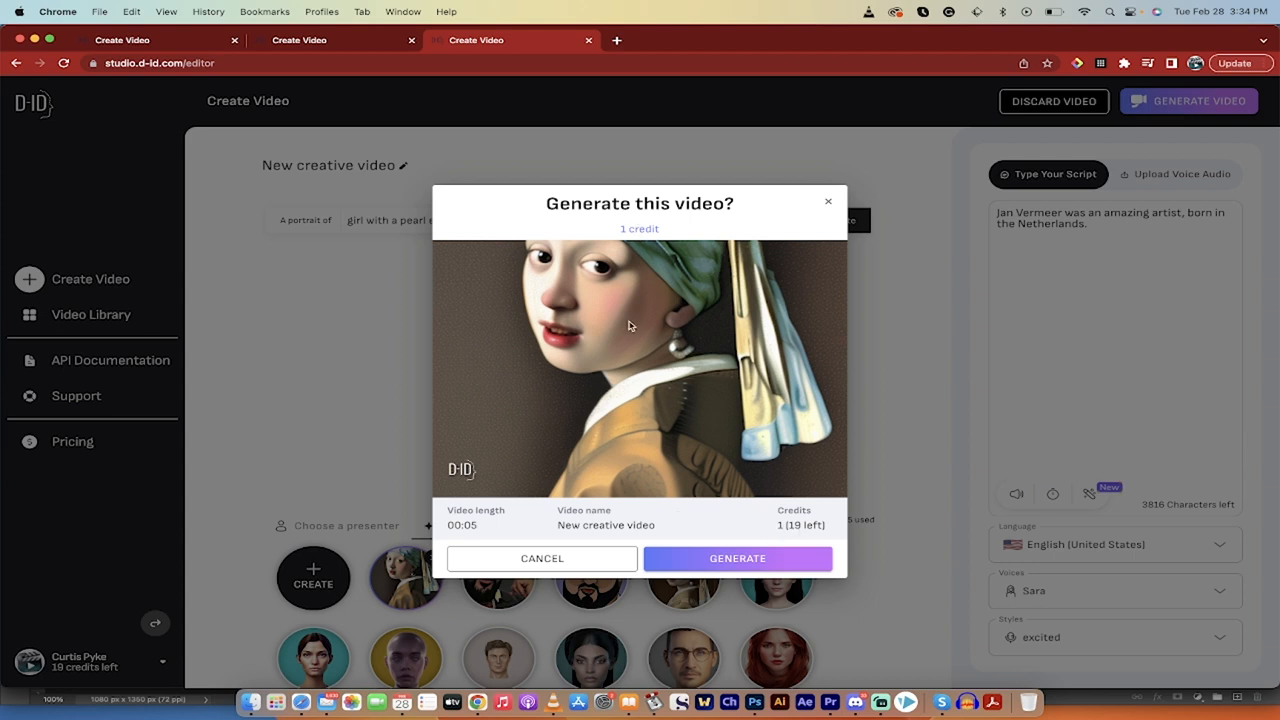
pyautogui.moveTo(640, 502)
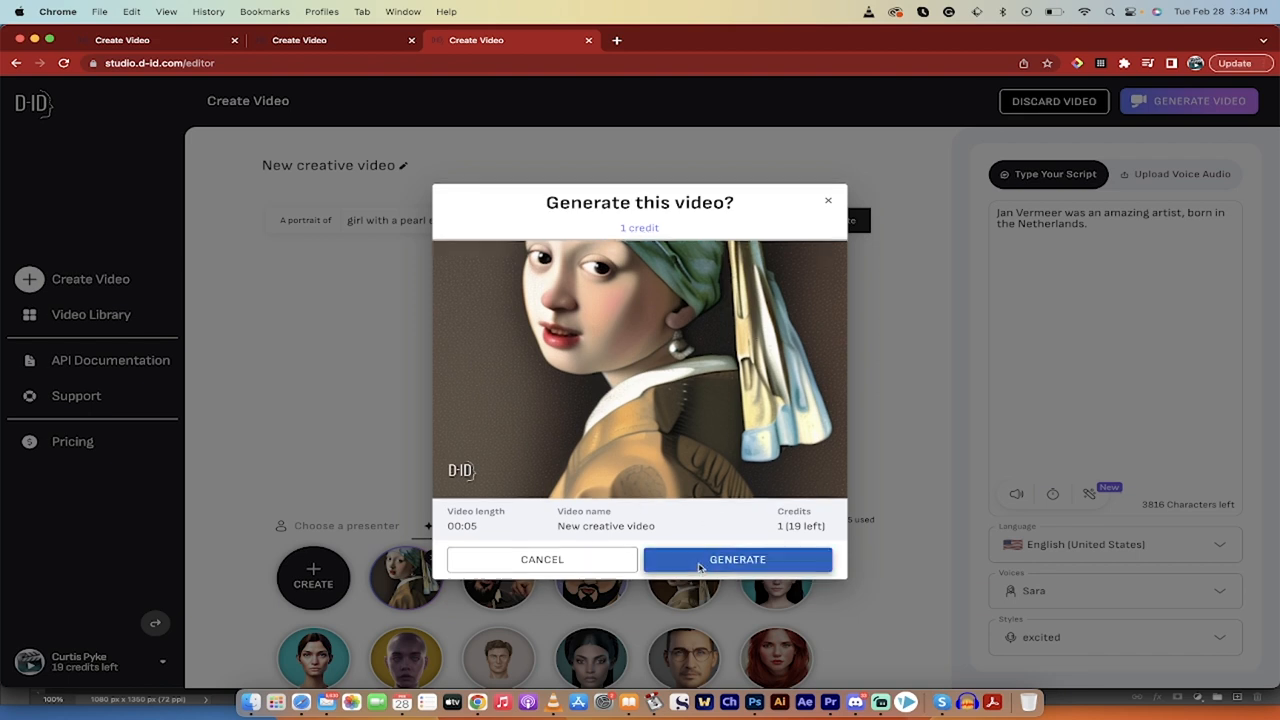
# - Confirm generation, download the finished MP4 and play it in VLC
pyautogui.click(736, 560)
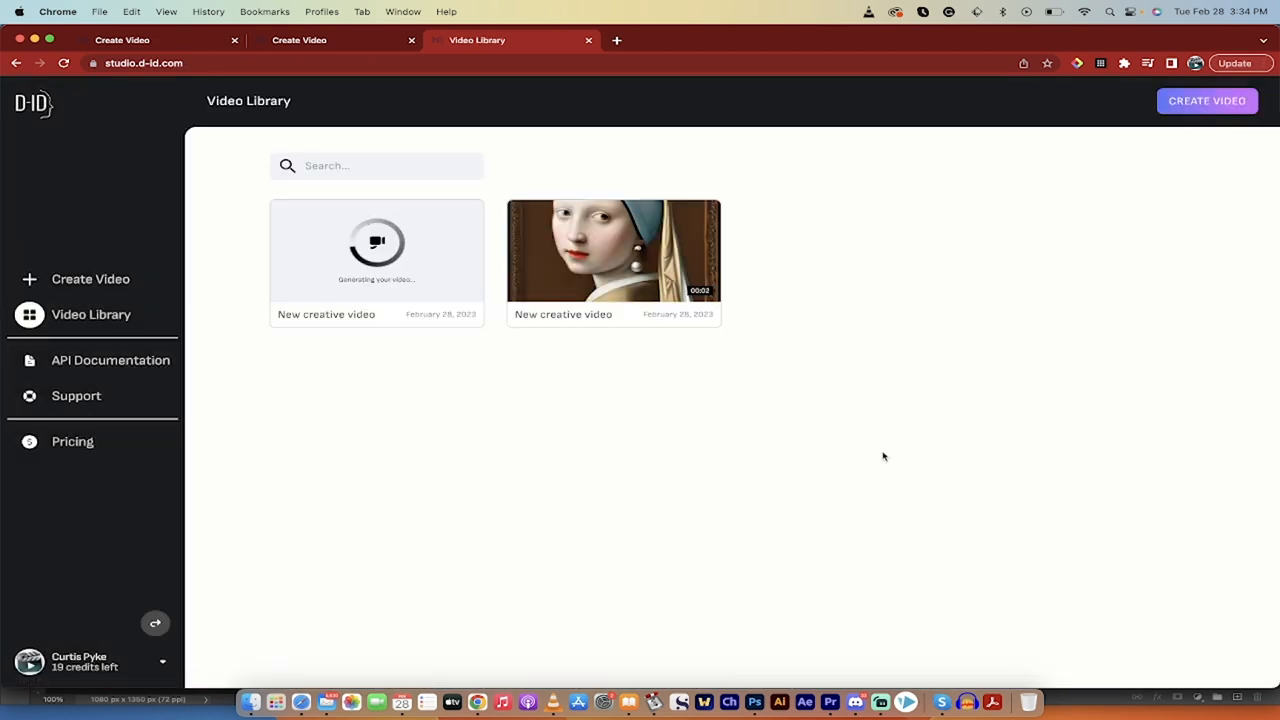
pyautogui.moveTo(688, 264)
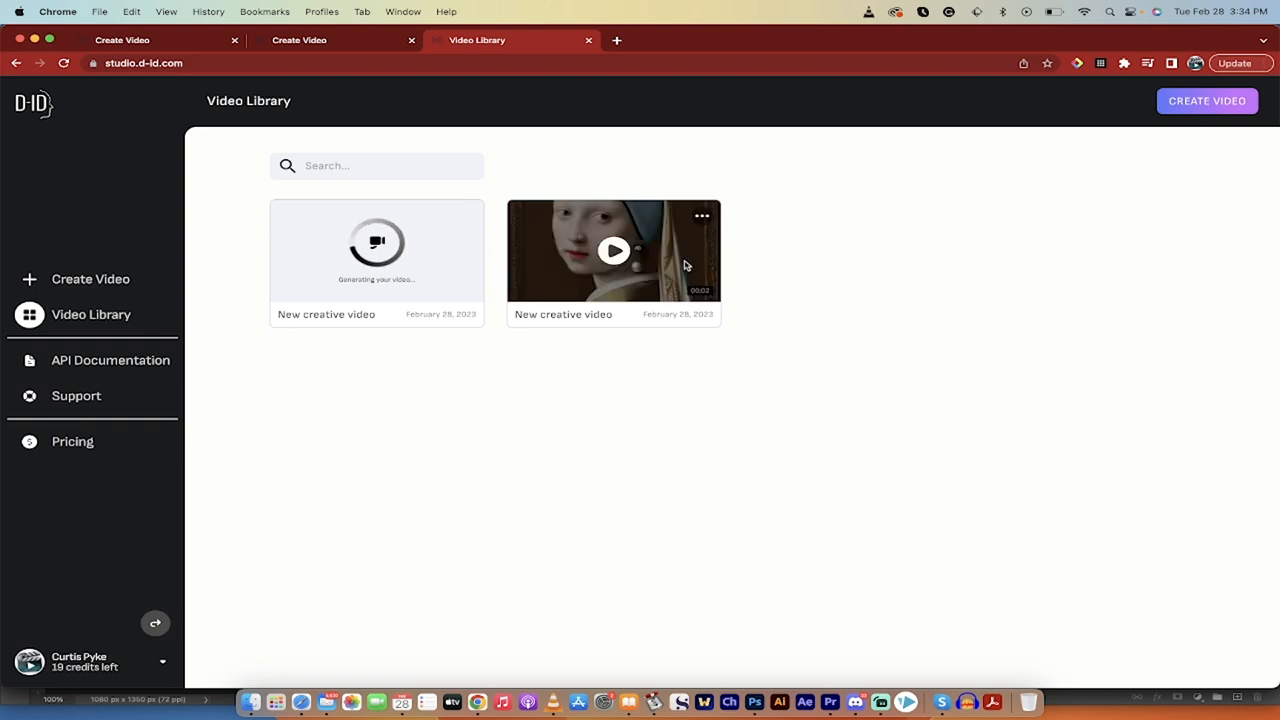
pyautogui.click(700, 218)
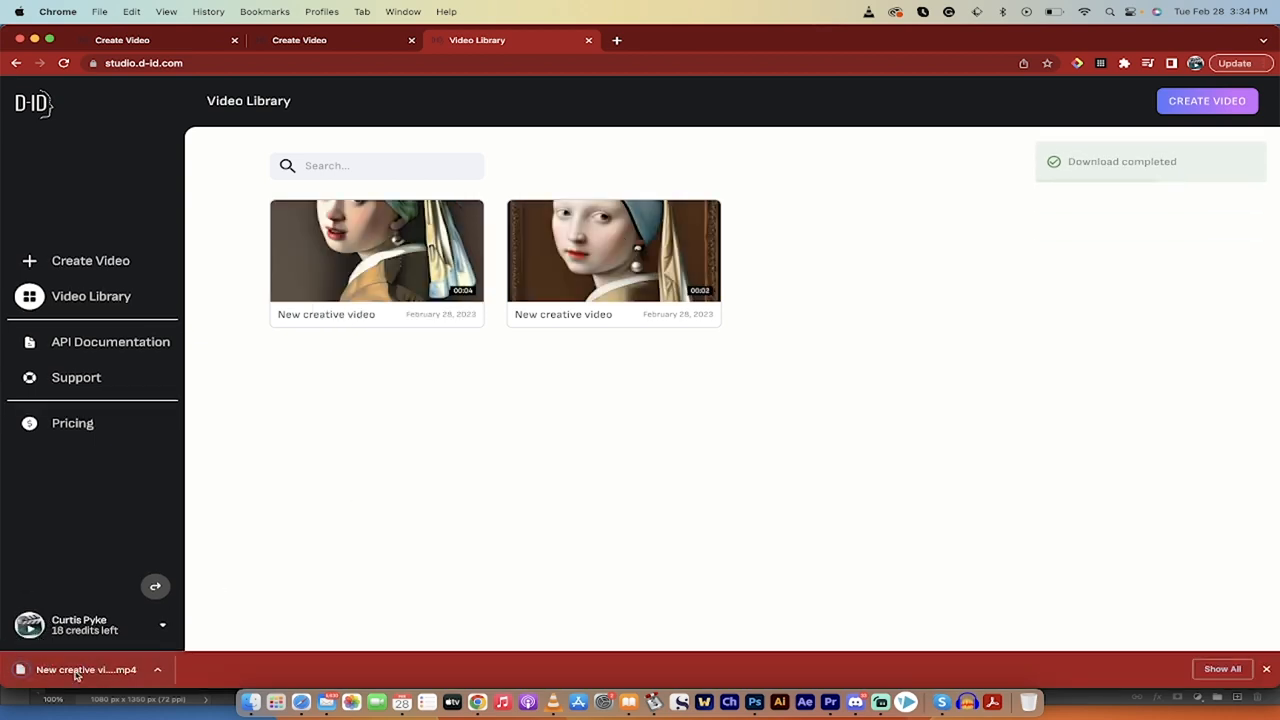
pyautogui.click(76, 670)
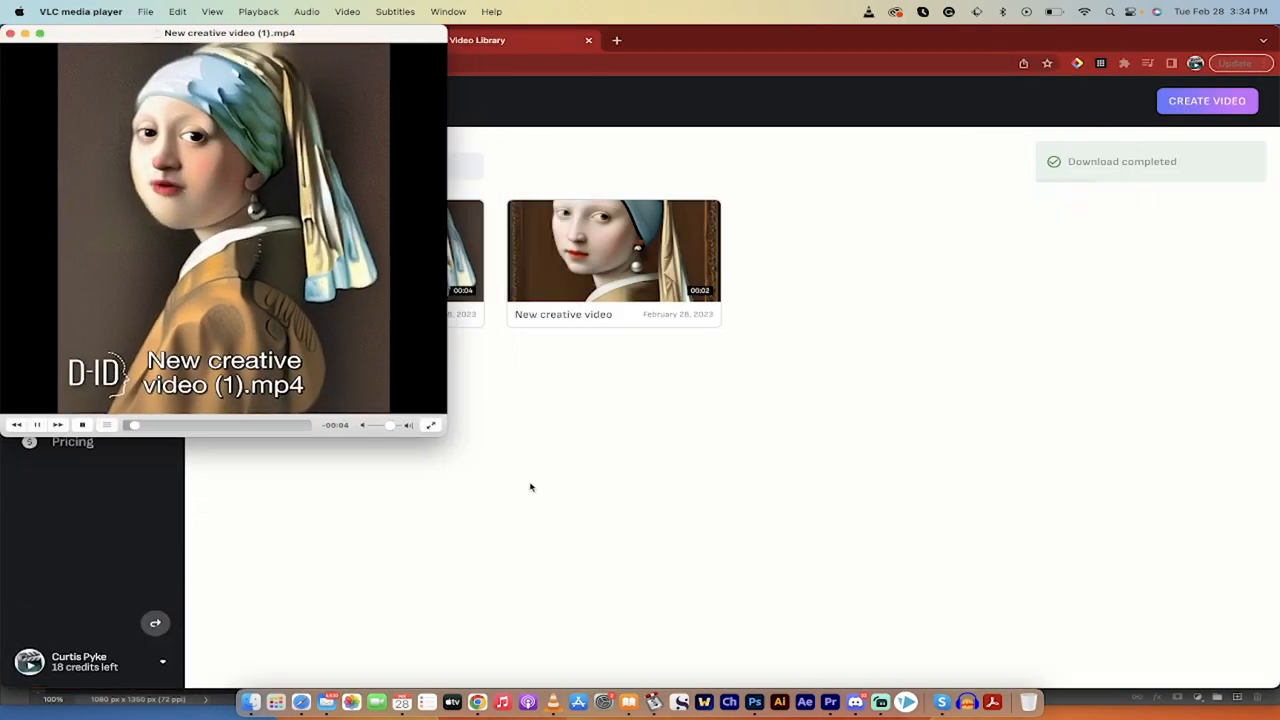